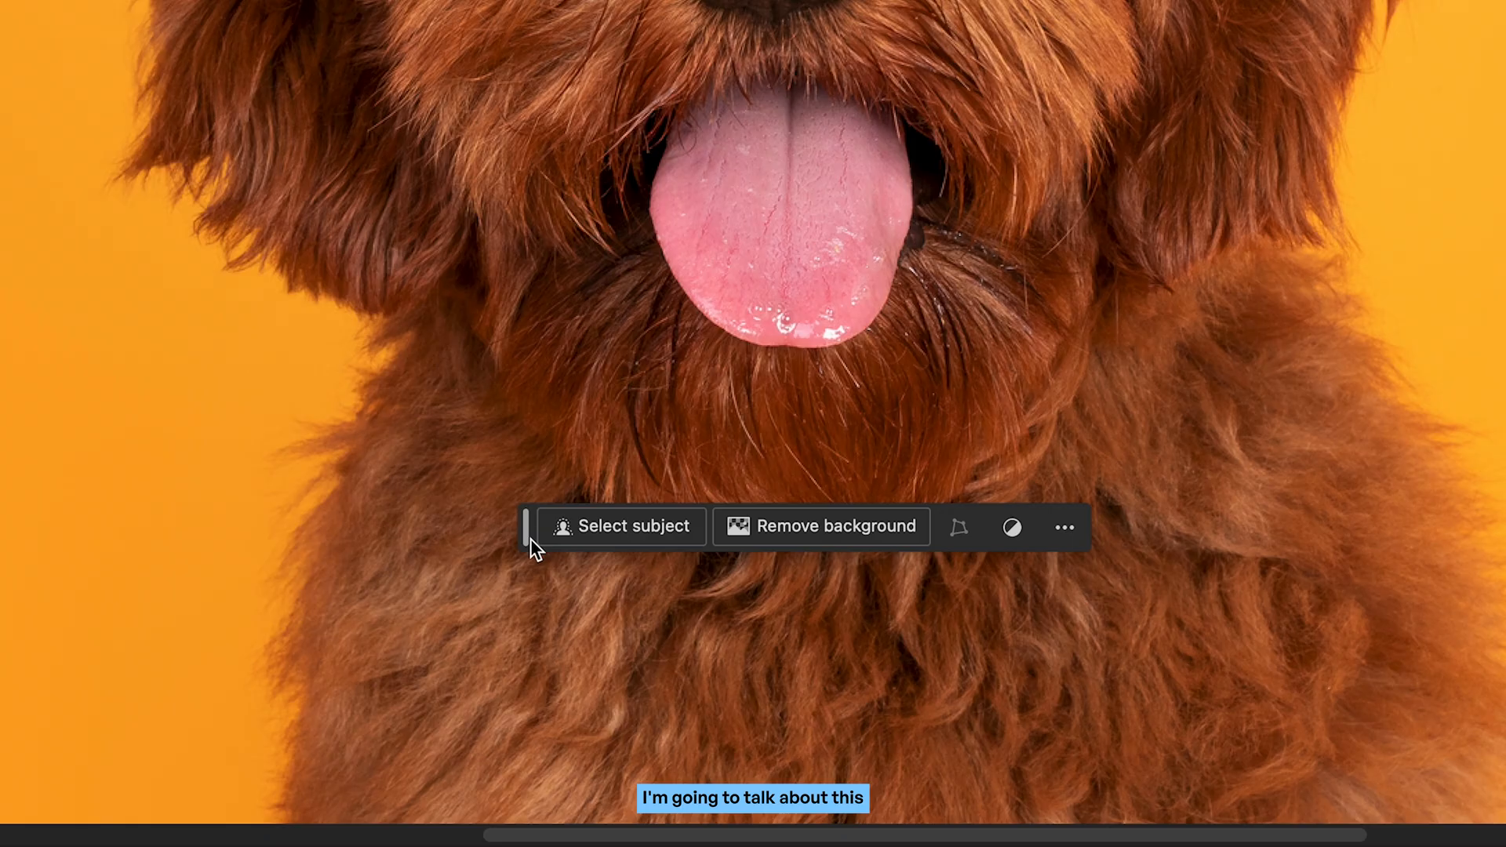
pyautogui.moveTo(795, 526)
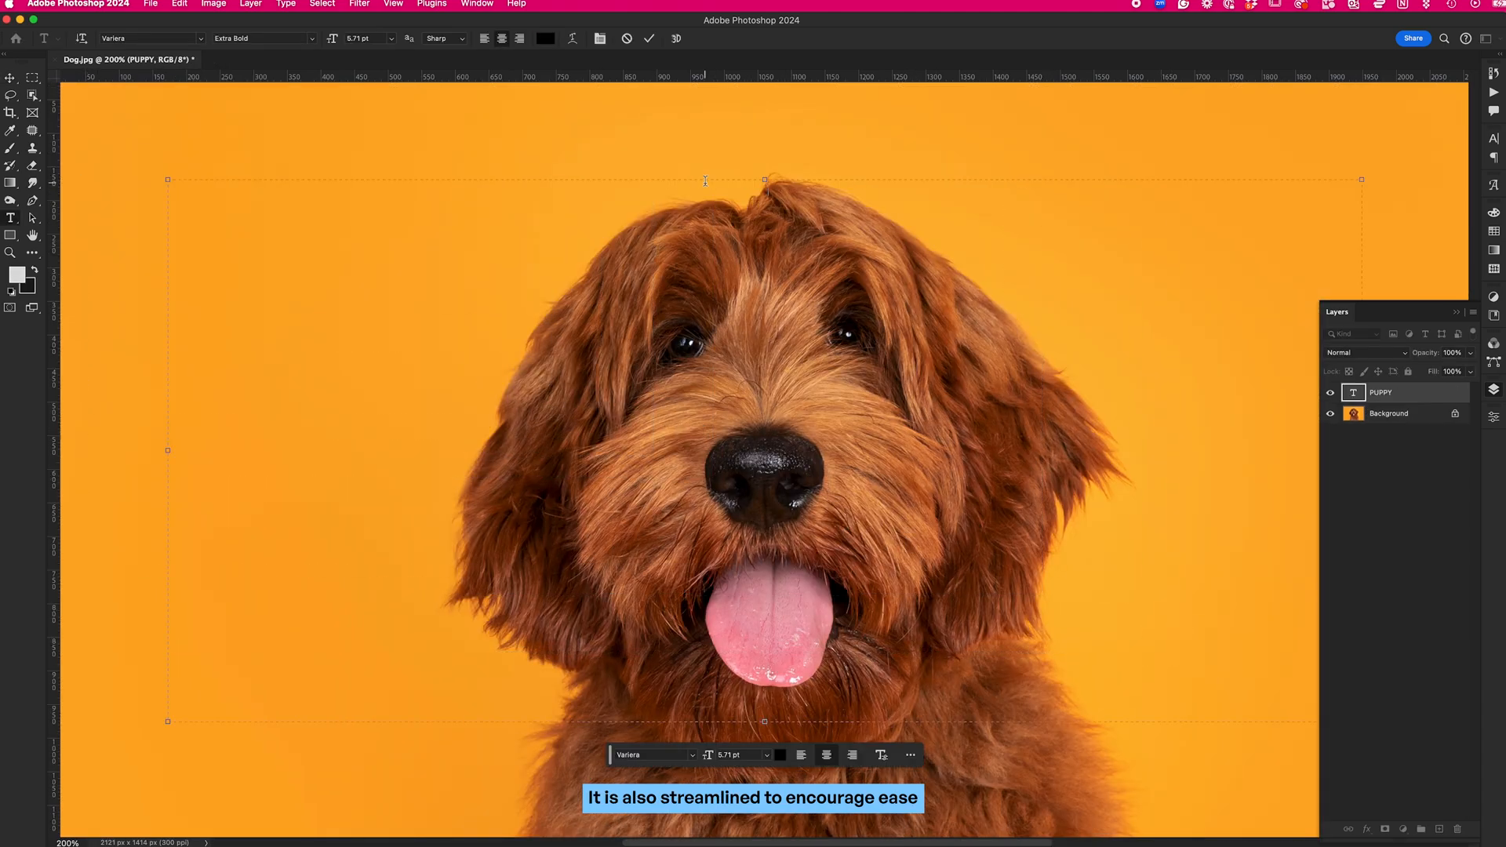
# Set the Image Processing preference for Select Subject and Remove Background to Cloud (Detailed results) and confirm.
pyautogui.write('PUPPY')
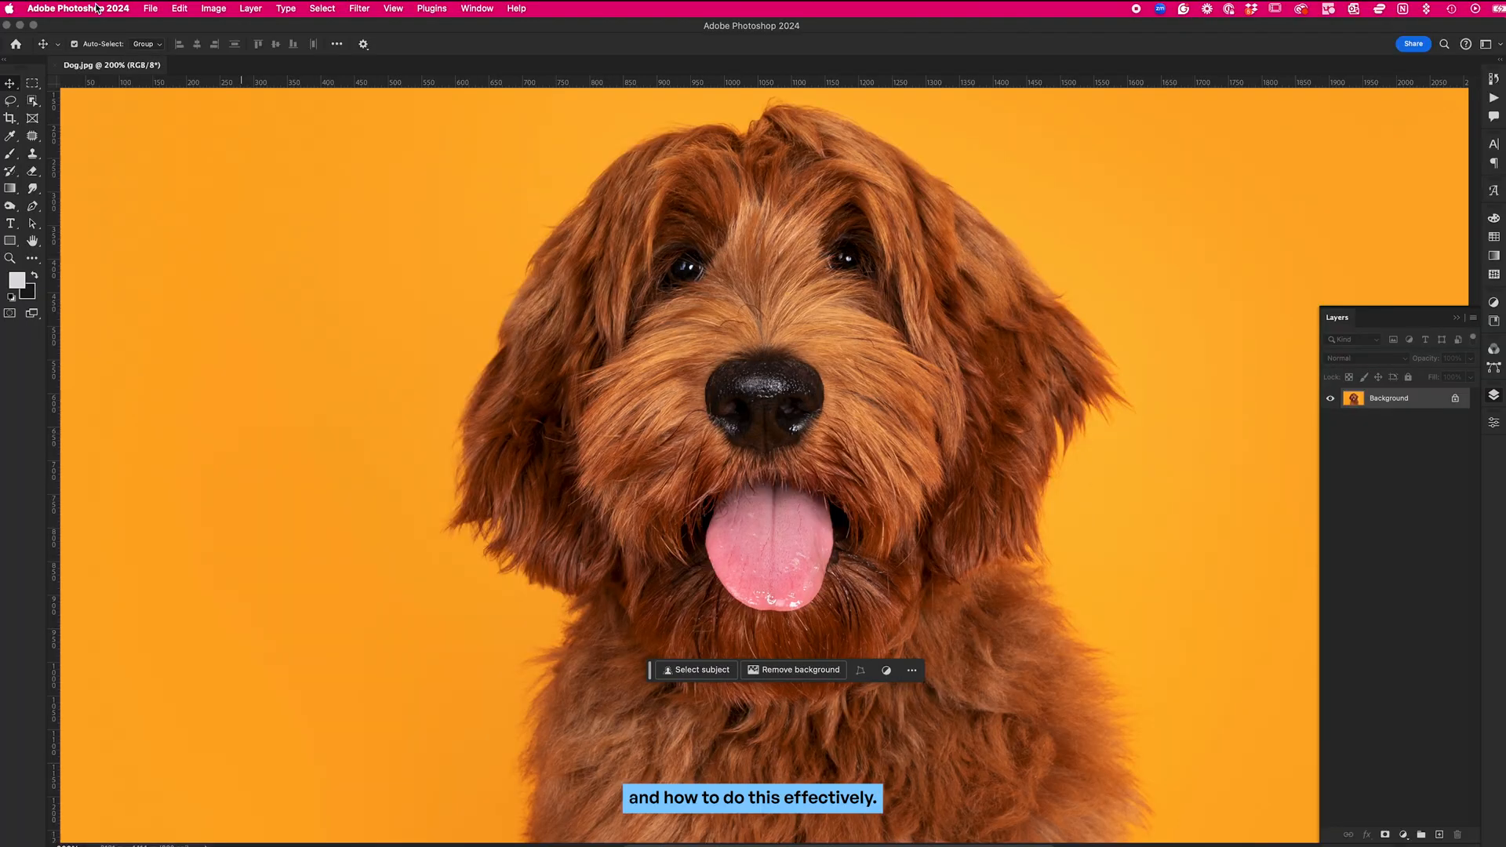
pyautogui.click(78, 10)
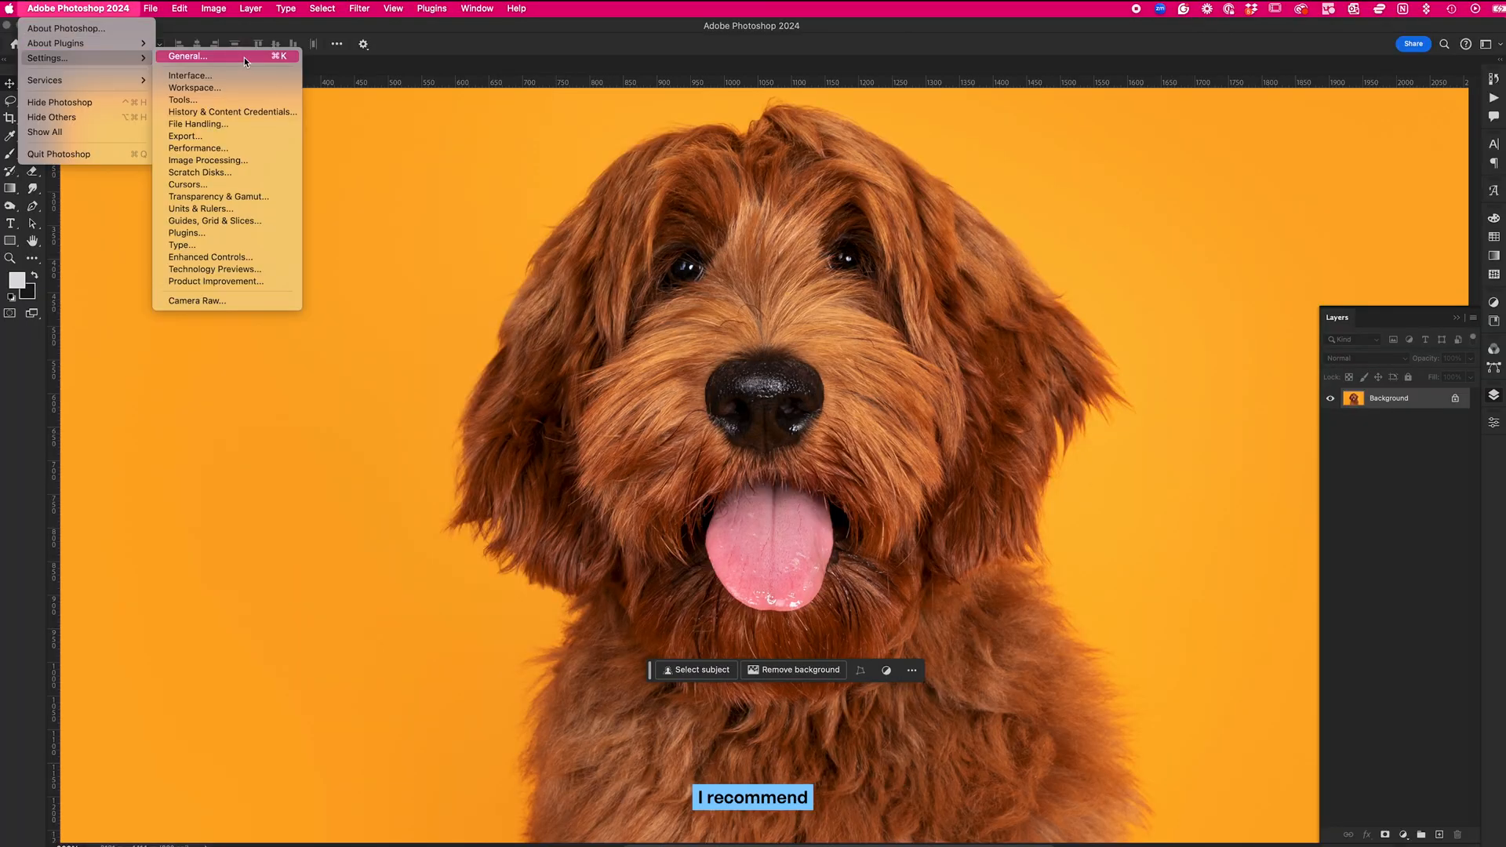
pyautogui.click(209, 160)
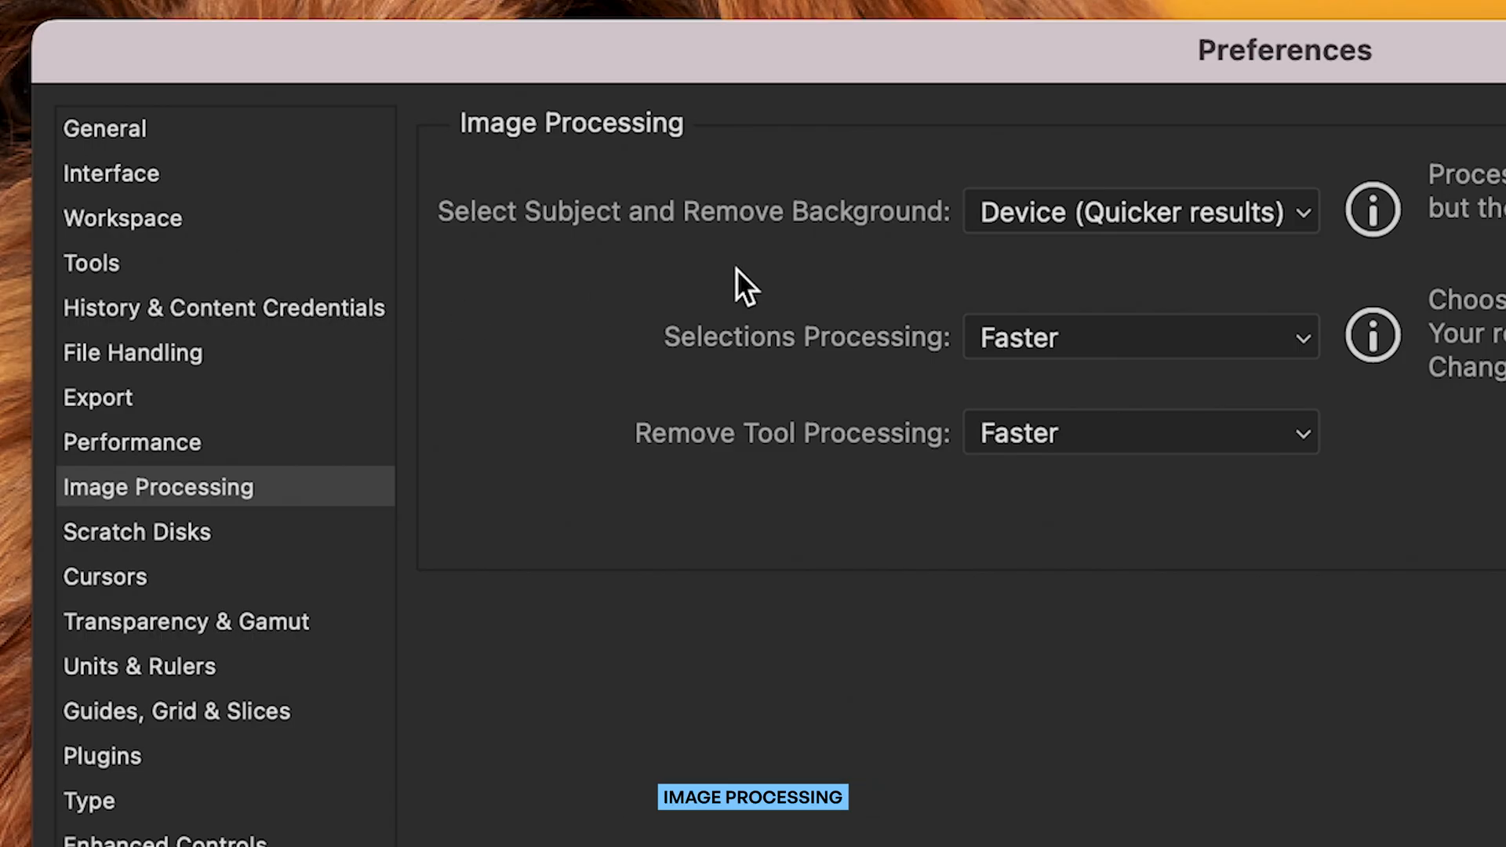
pyautogui.click(1138, 212)
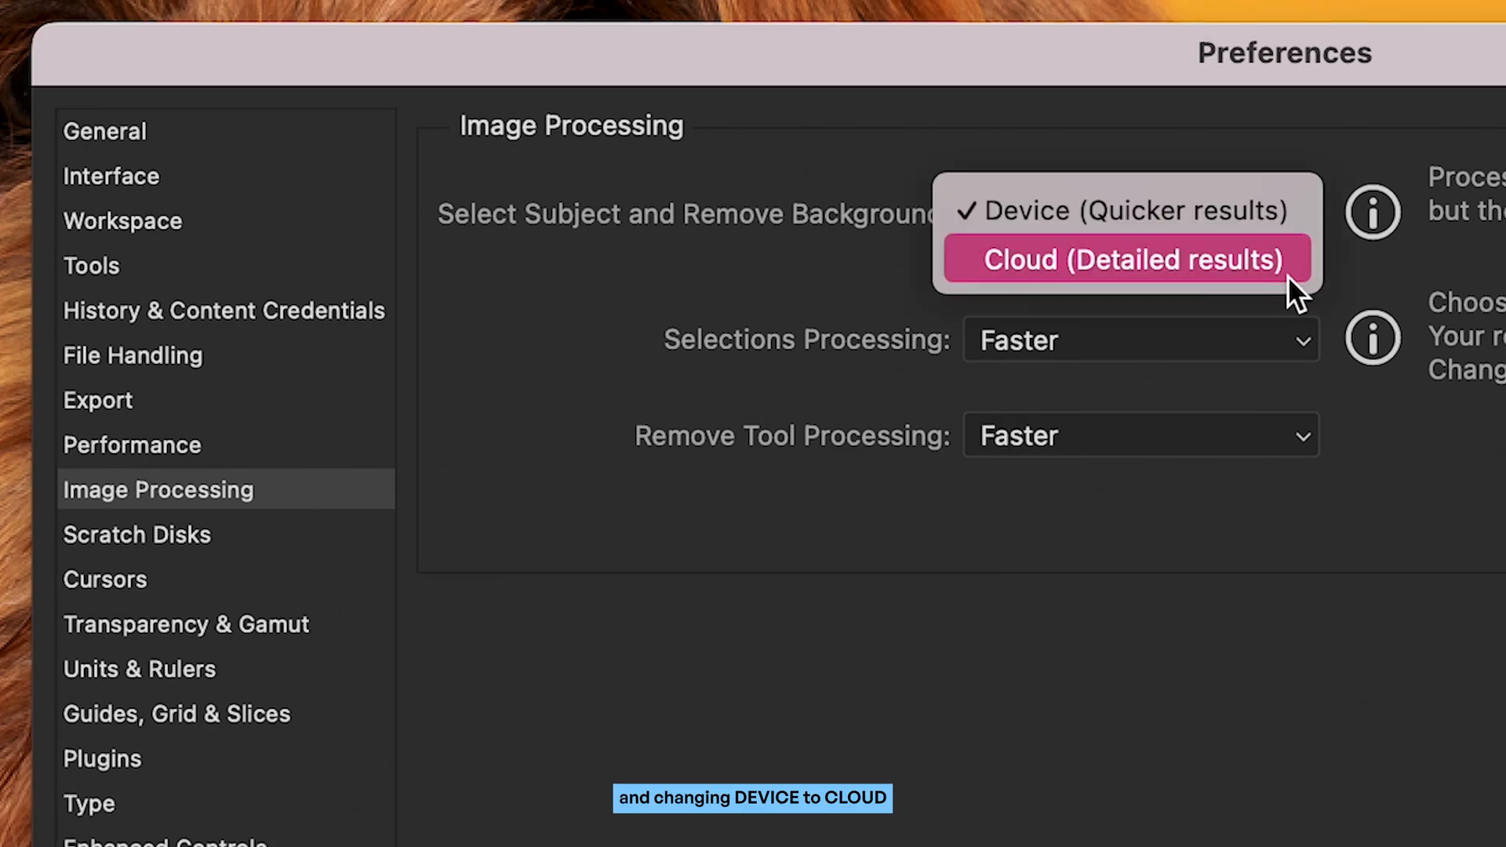
pyautogui.click(1127, 261)
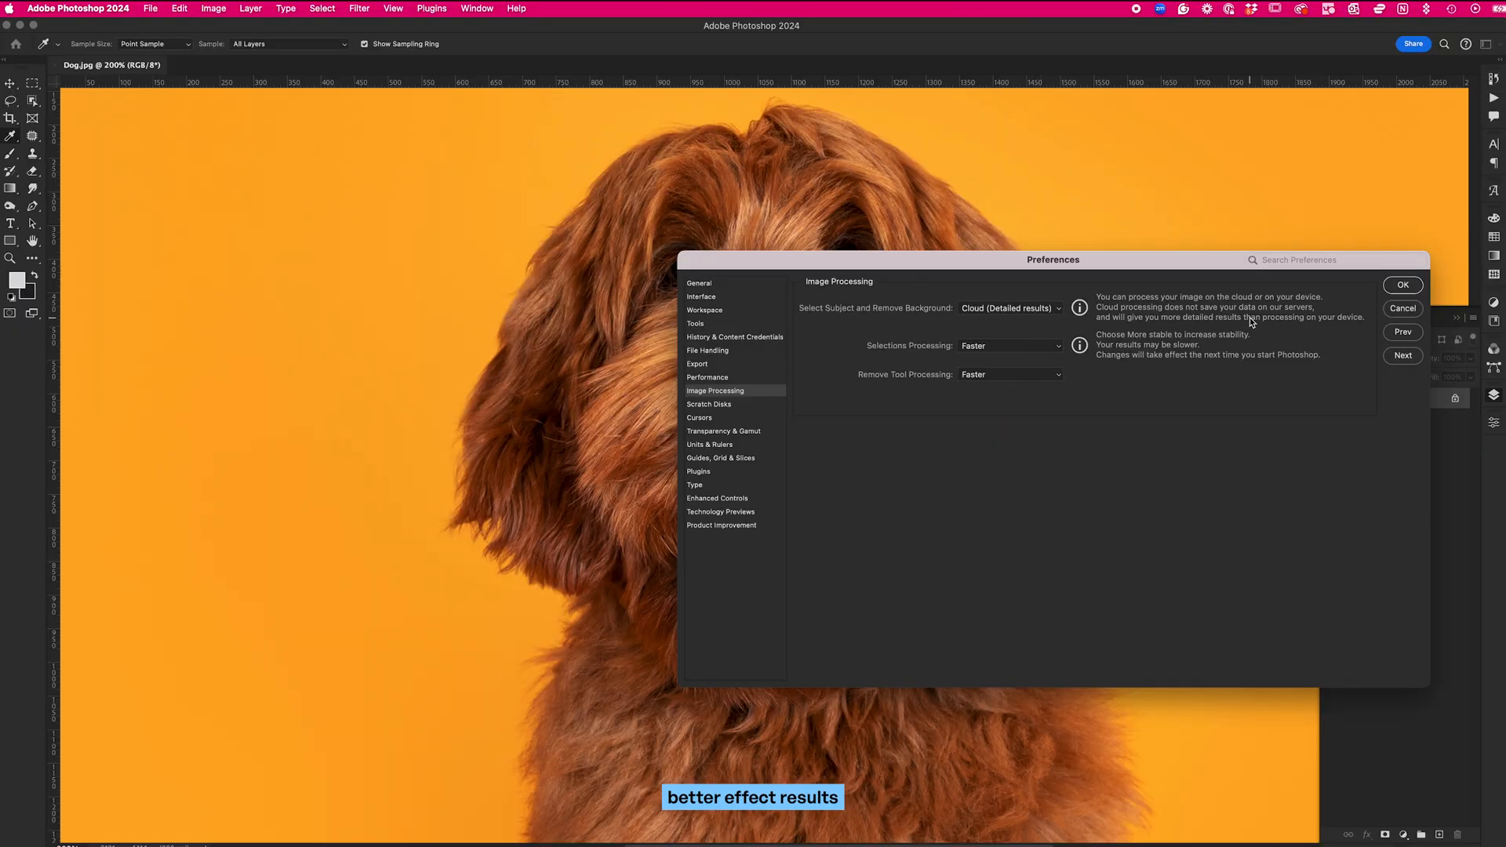
pyautogui.click(1401, 284)
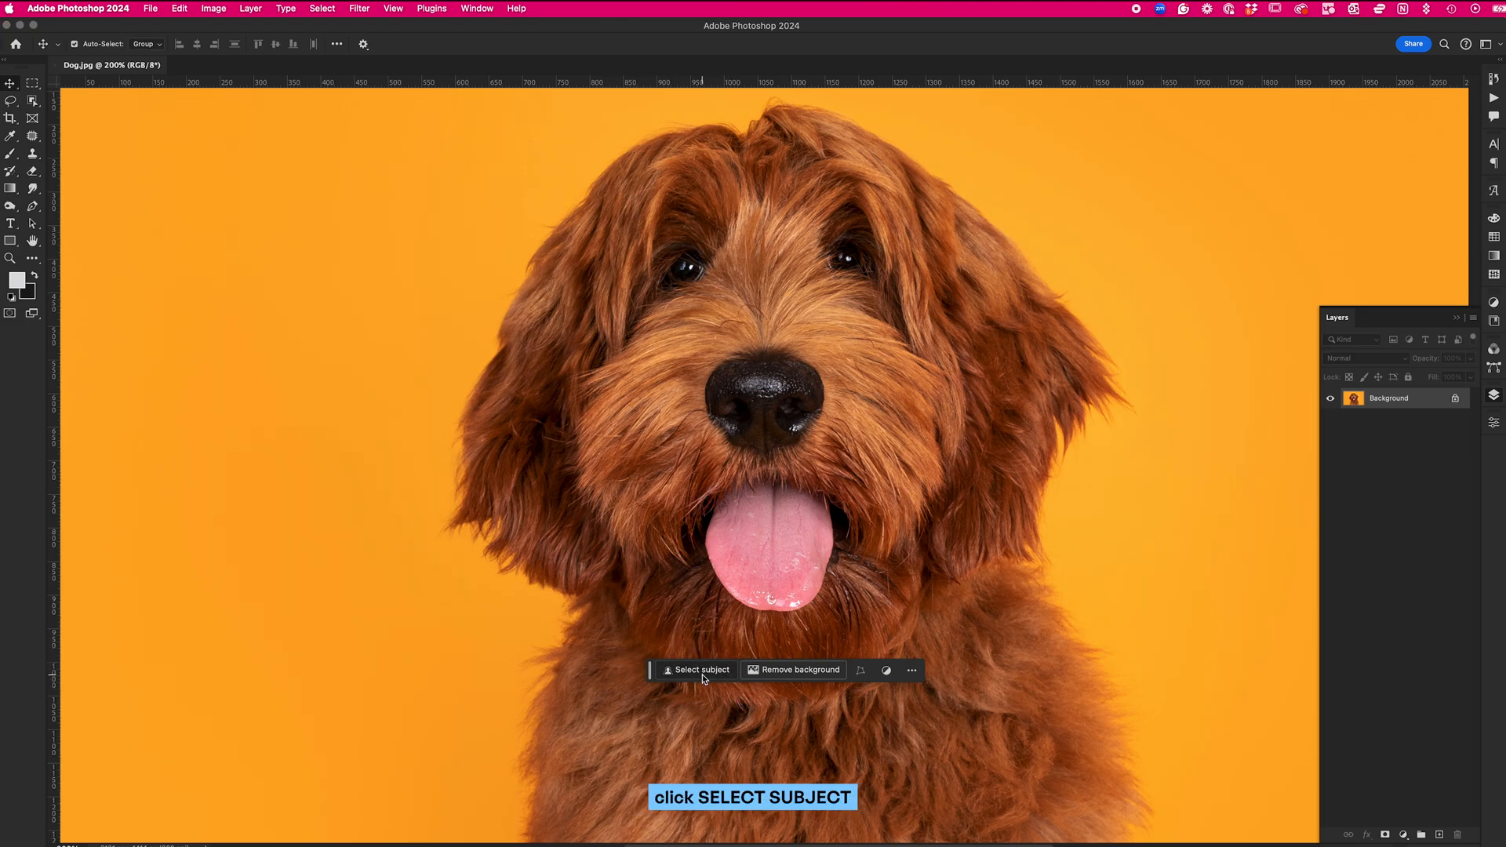
# Select the dog as subject, expand the selection around its fur, and mask it from the orange background.
pyautogui.click(699, 670)
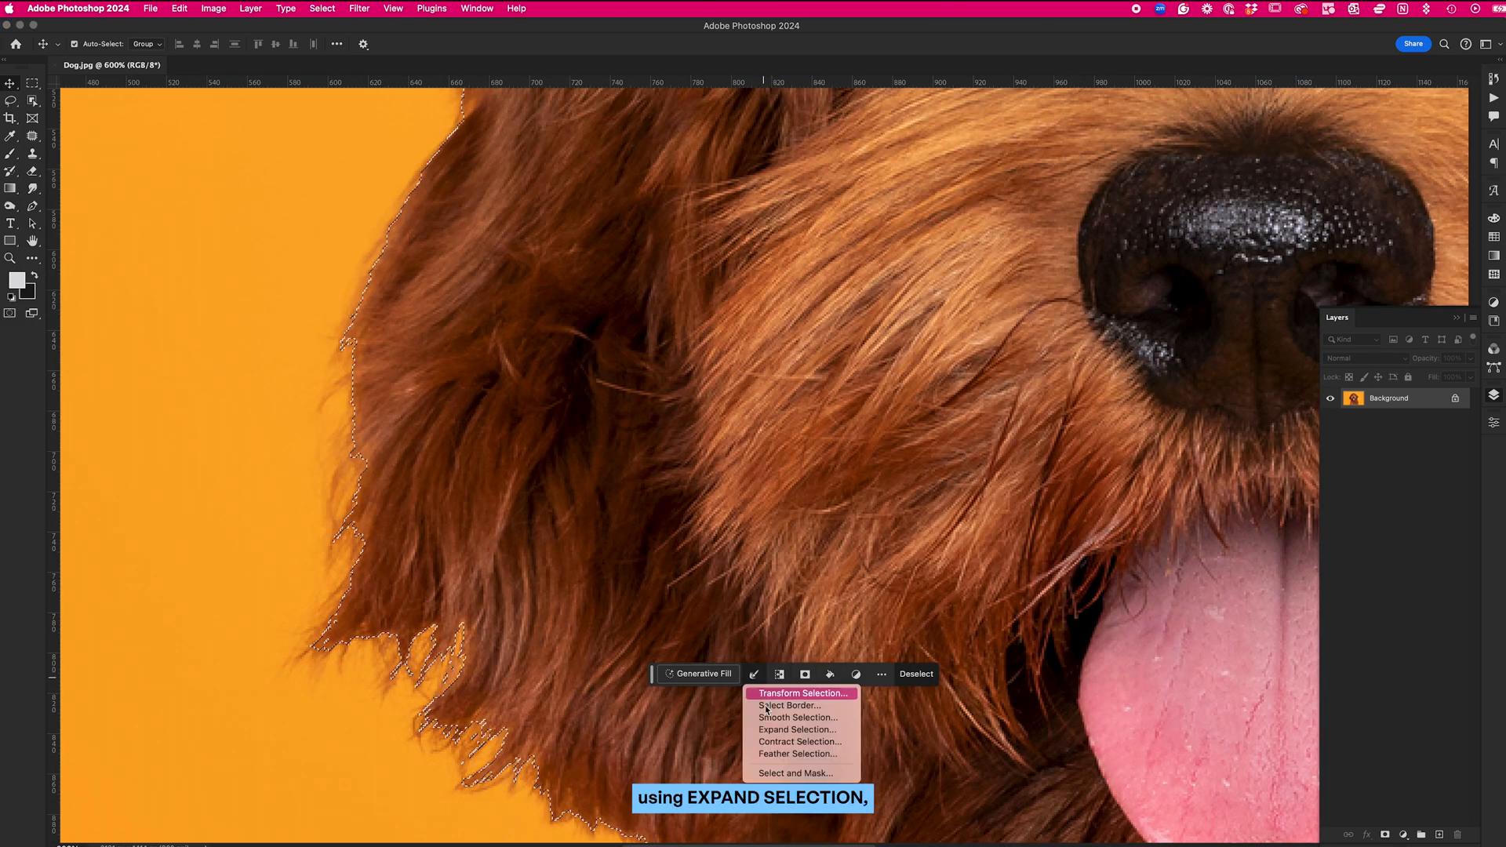
pyautogui.click(798, 729)
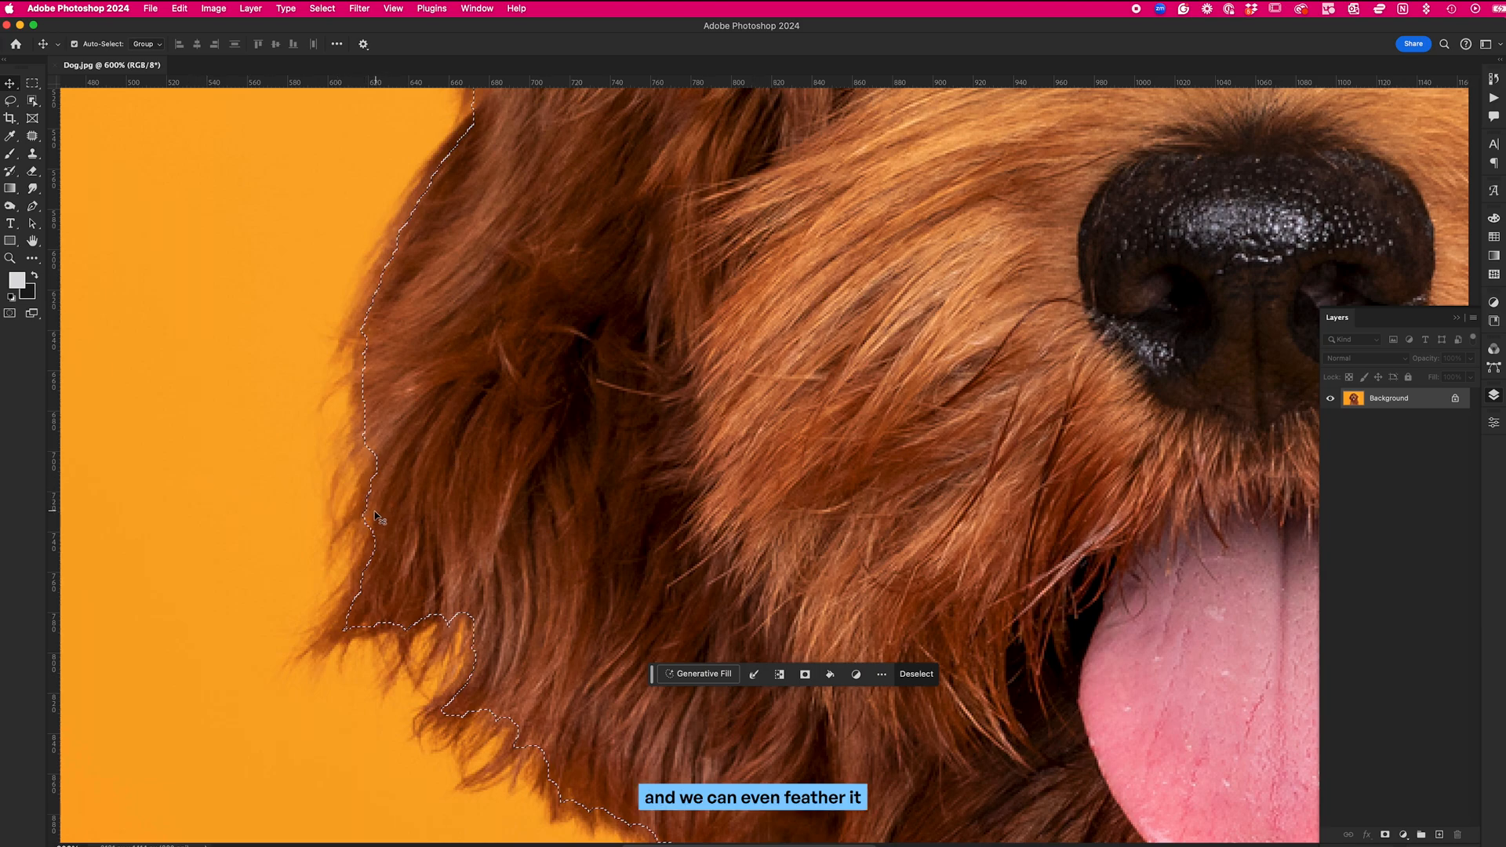
pyautogui.click(880, 673)
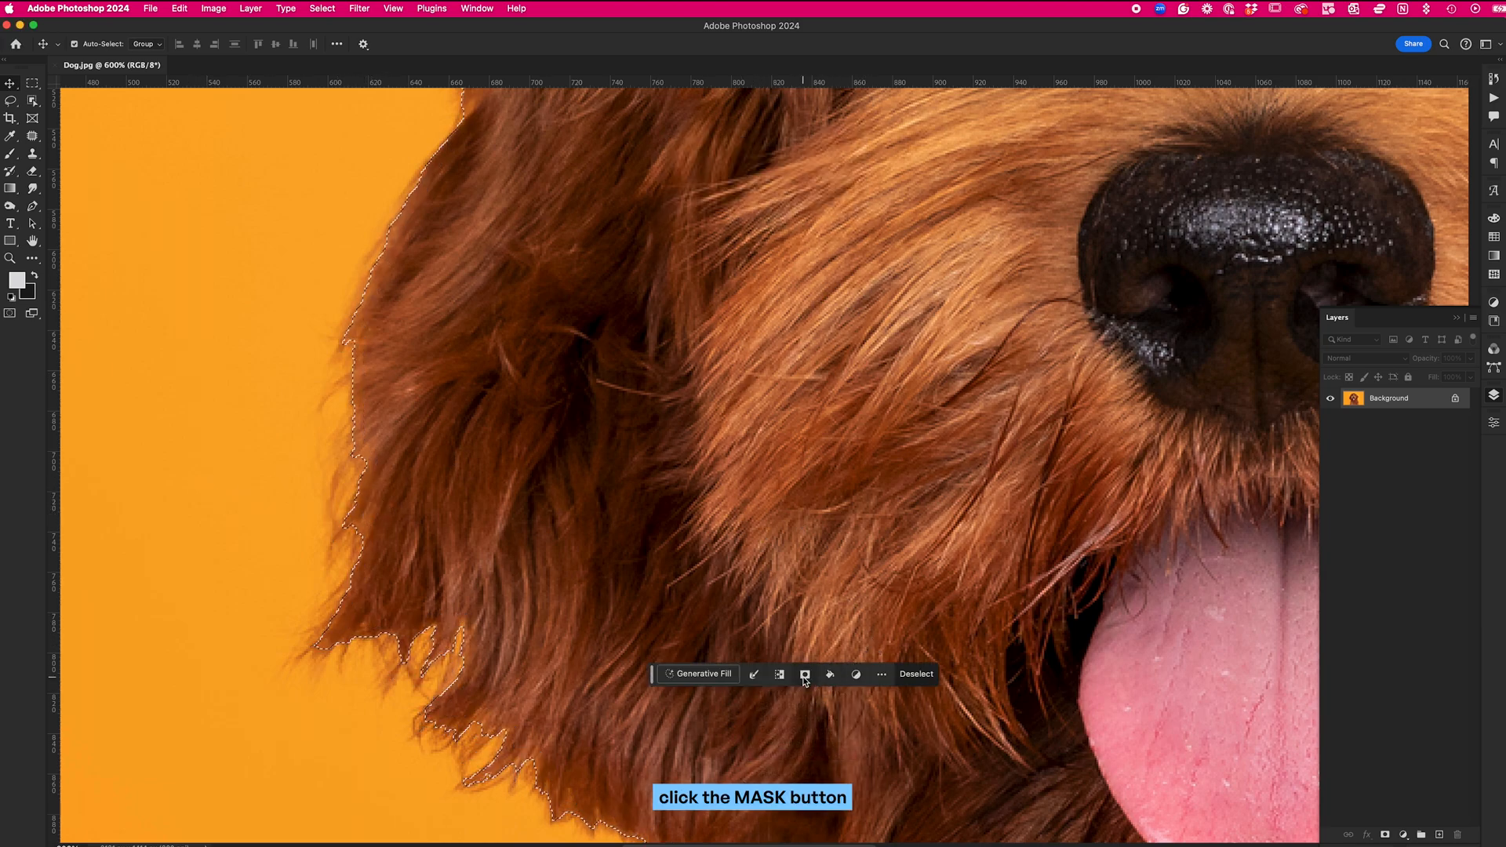
pyautogui.click(805, 673)
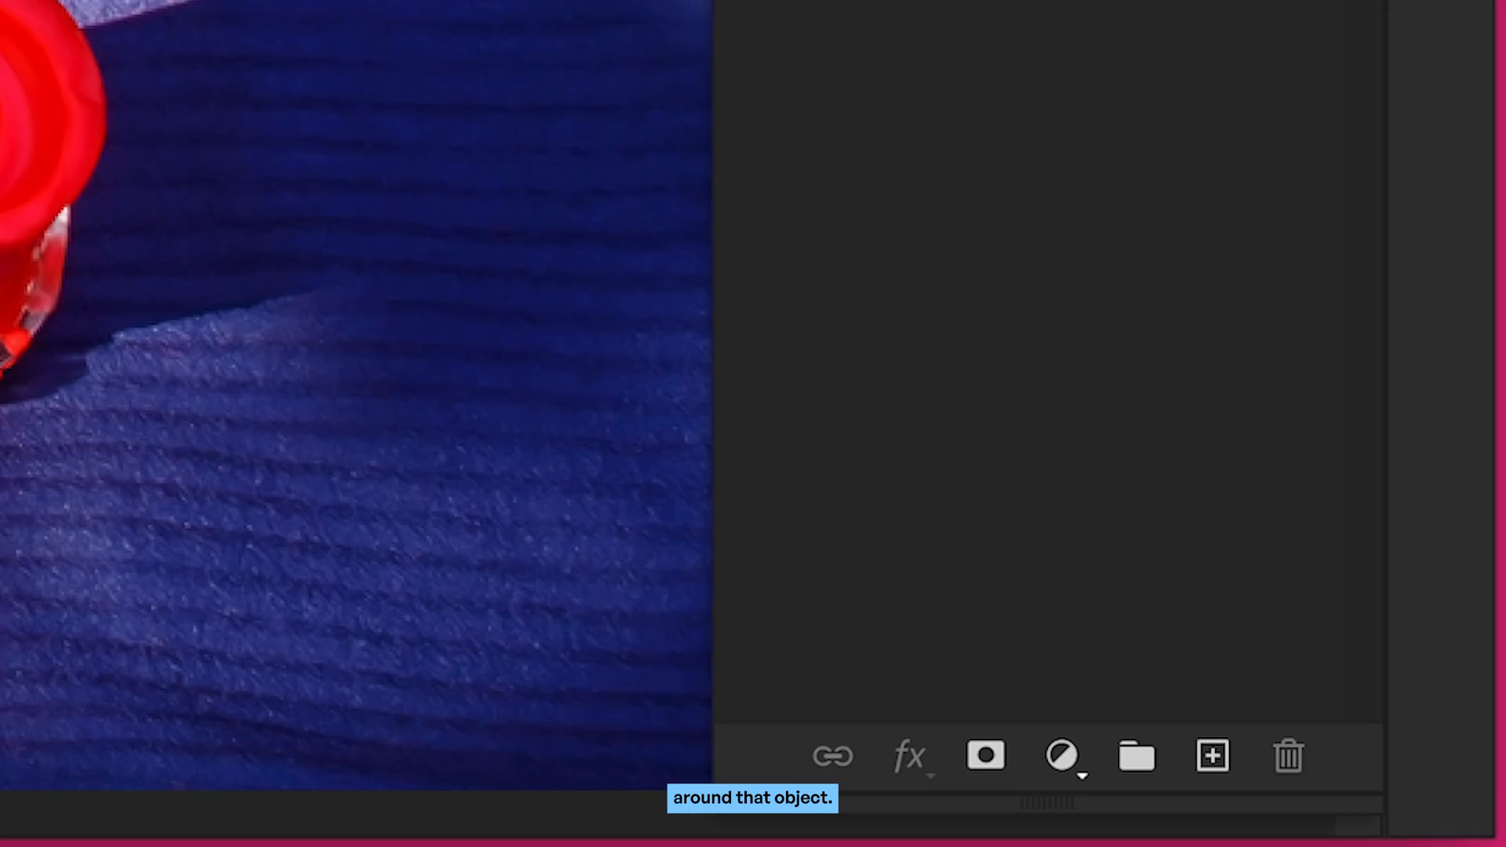
# Add a layer mask for the red object before moving to Beach with Car.jpg.
pyautogui.click(983, 756)
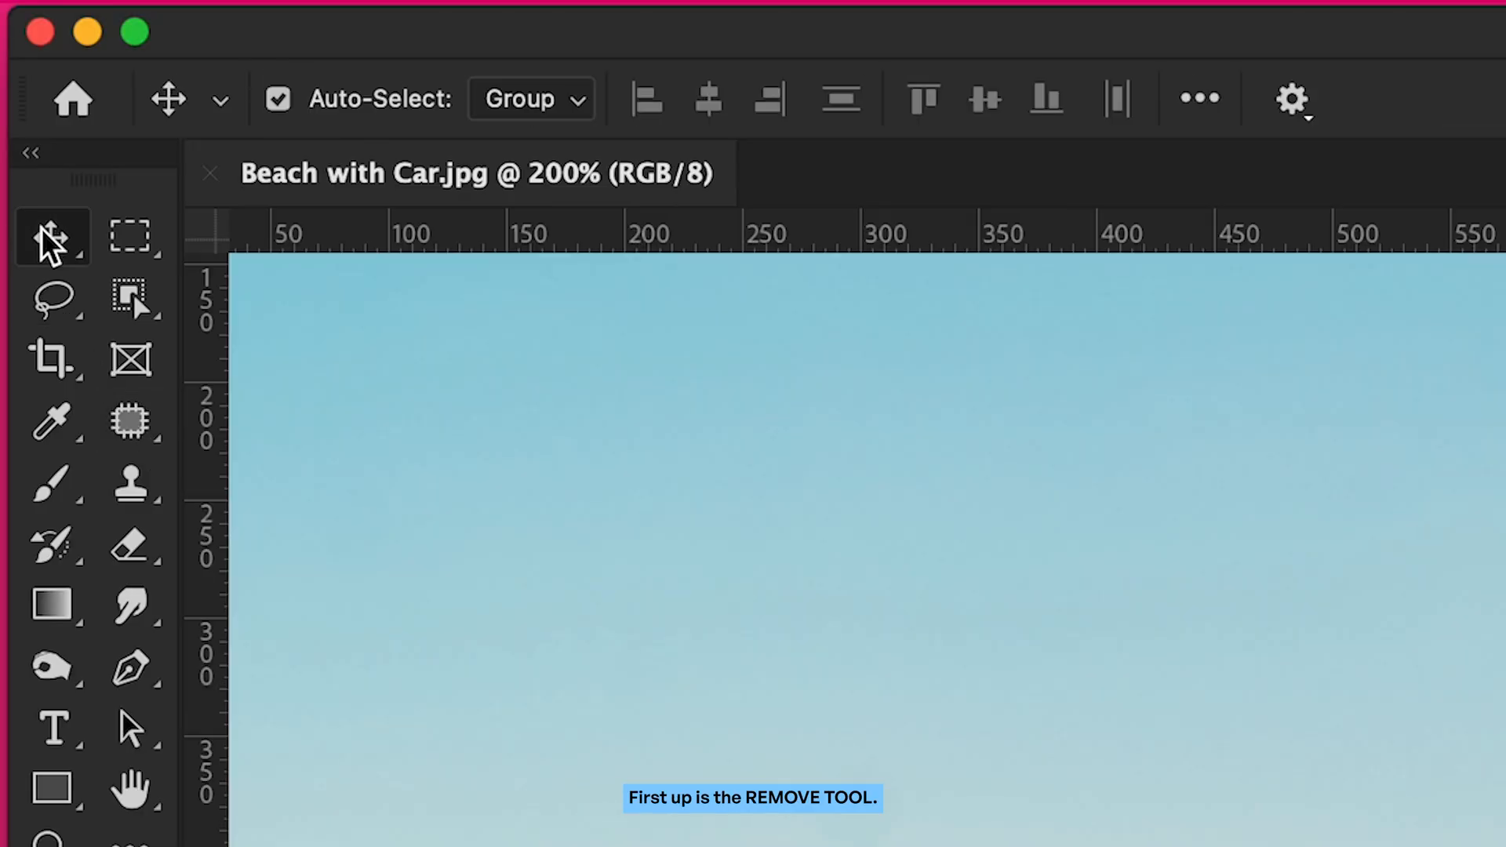
pyautogui.rightClick(130, 421)
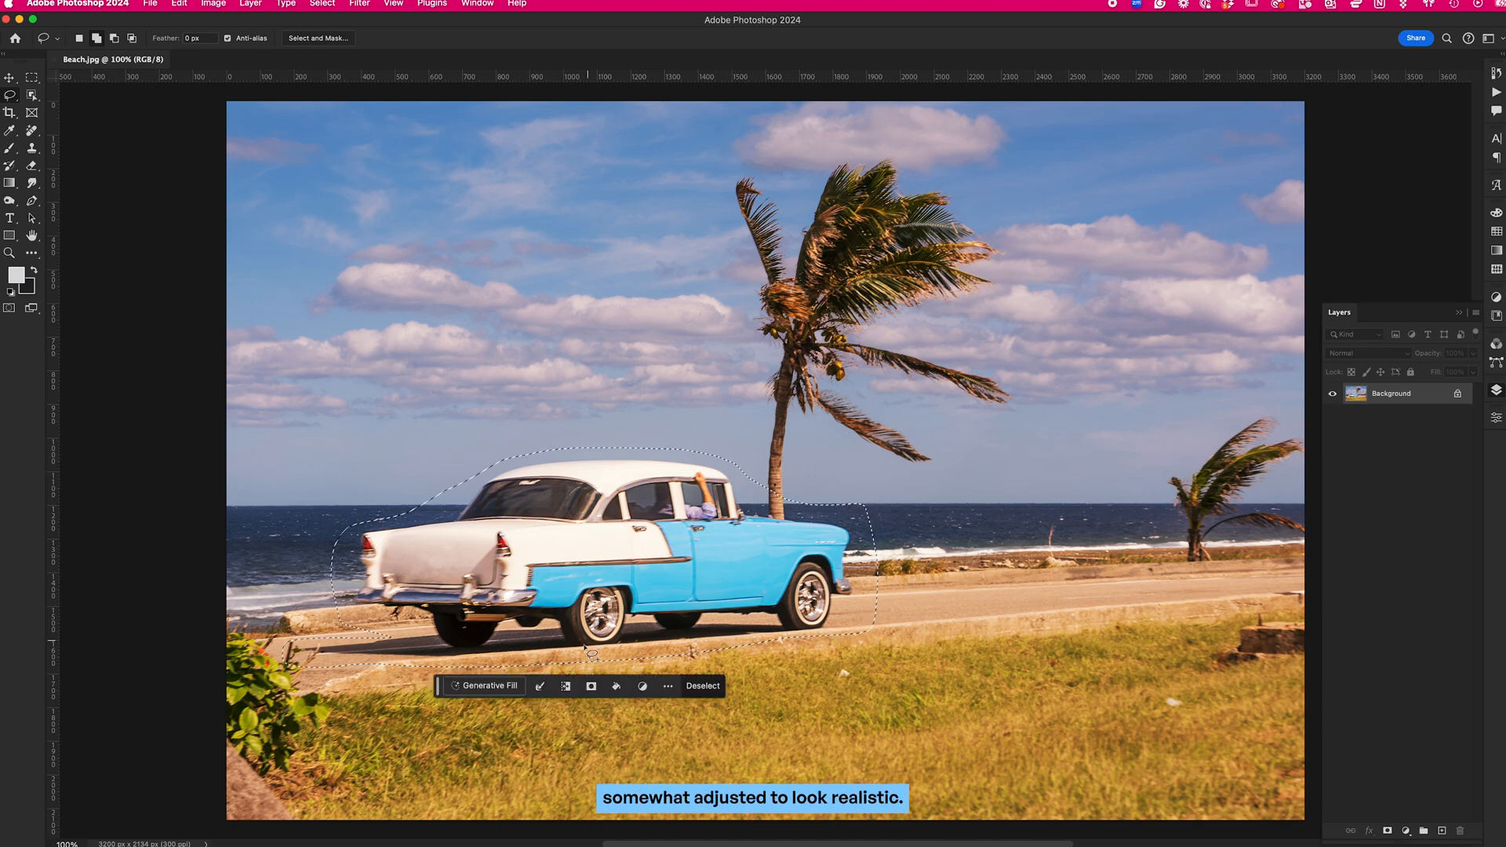
# Generatively fill the lassoed car area with beach scenery and browse the generated variations.
pyautogui.click(487, 685)
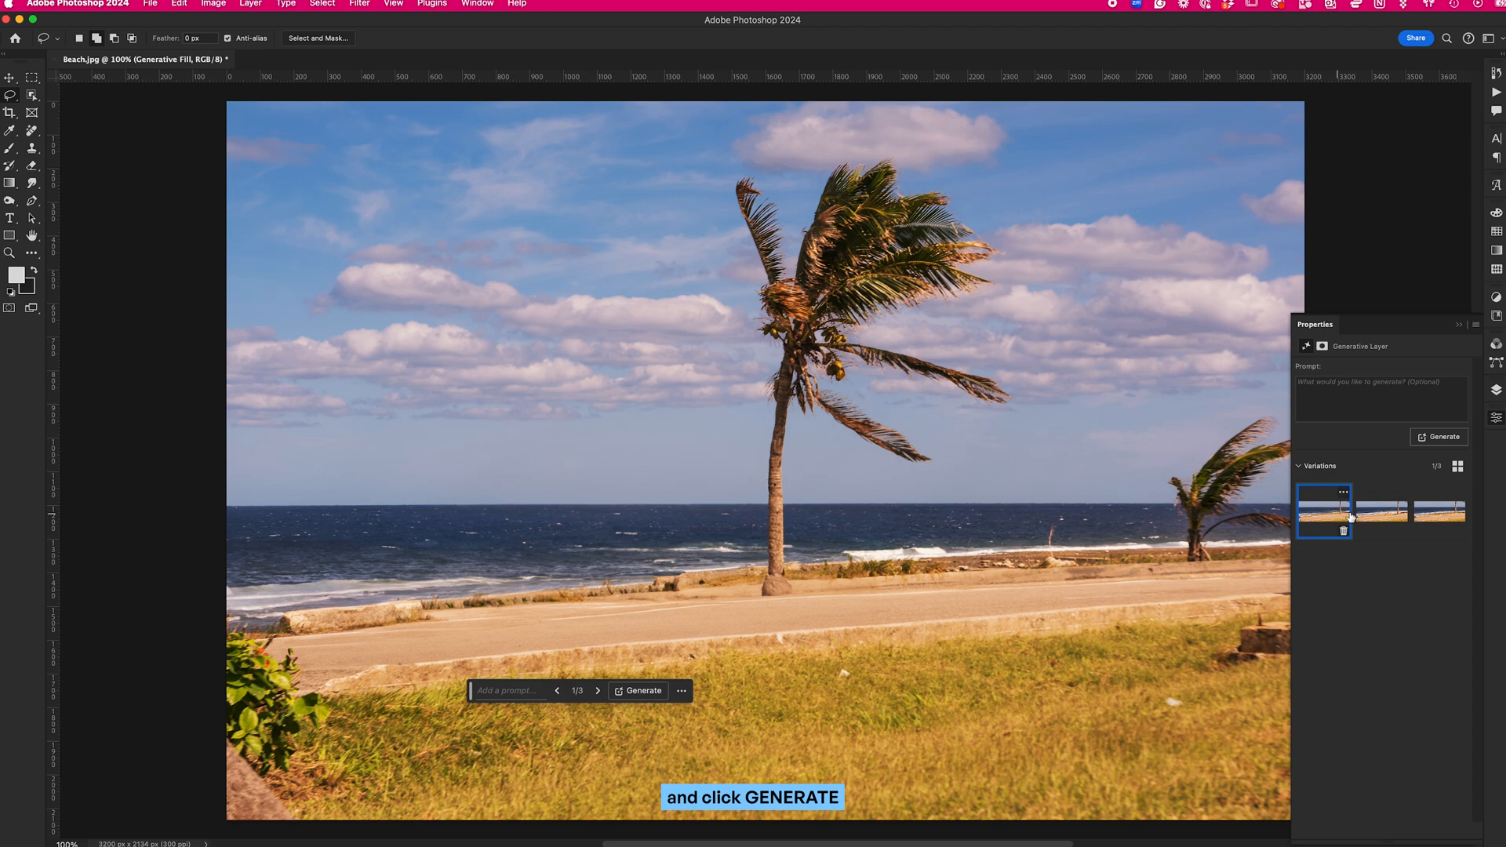
pyautogui.click(1439, 512)
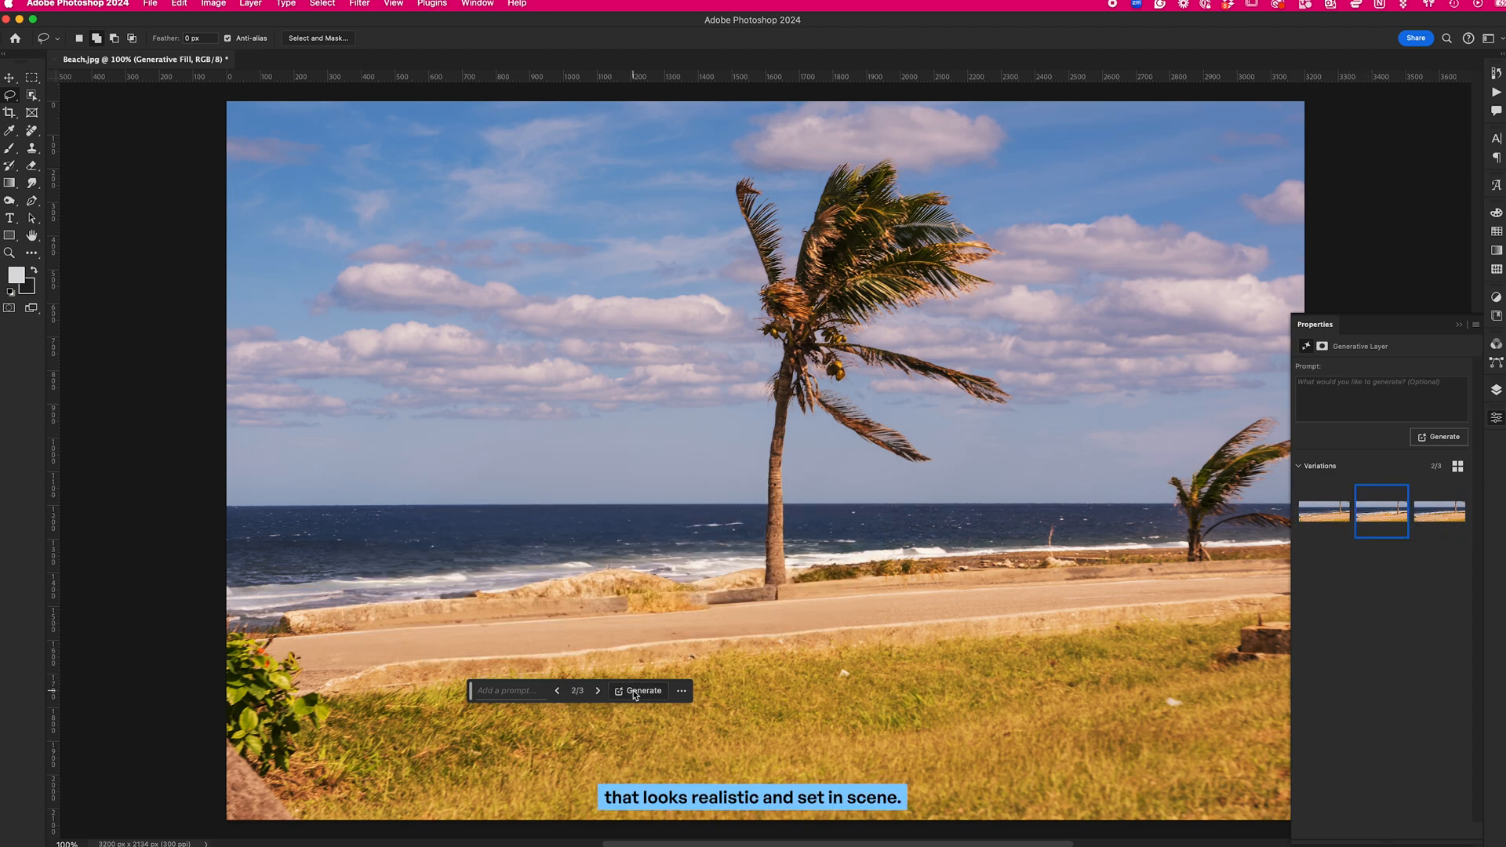
pyautogui.click(643, 690)
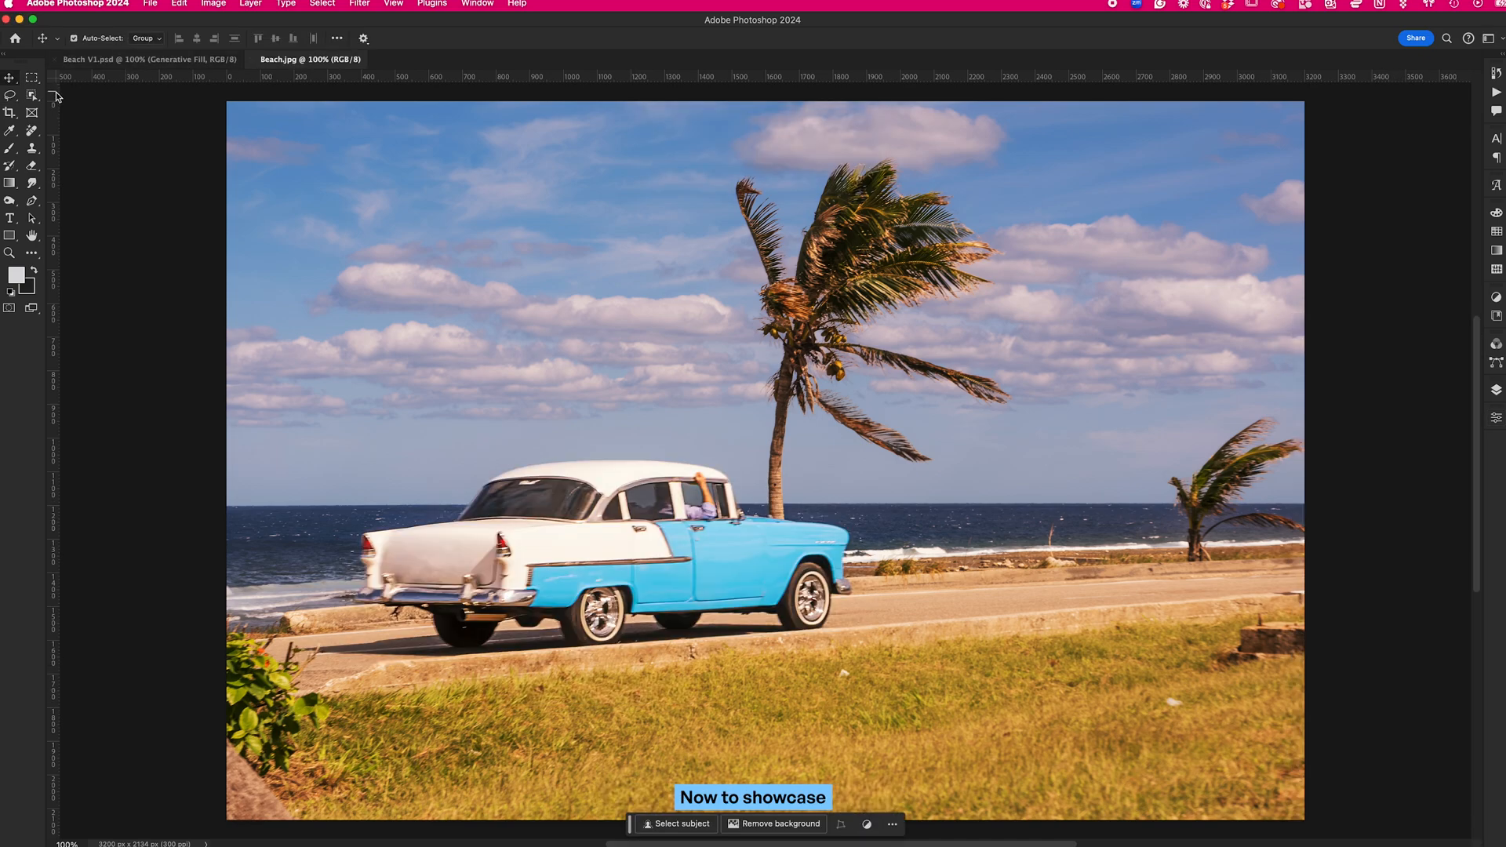
# Choose the Remove Tool from the healing tool group.
pyautogui.click(11, 130)
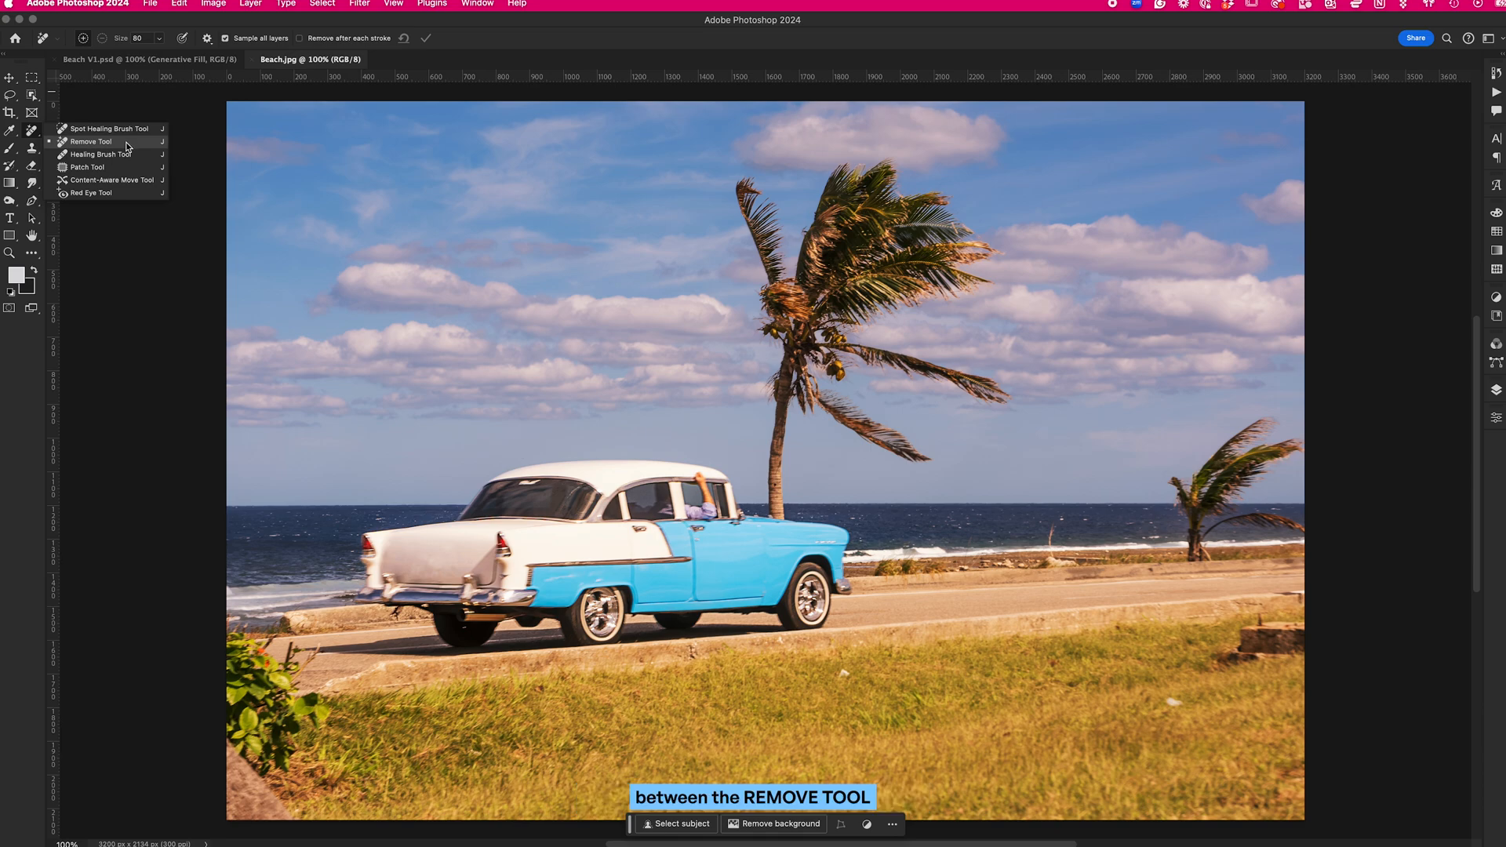
pyautogui.click(93, 141)
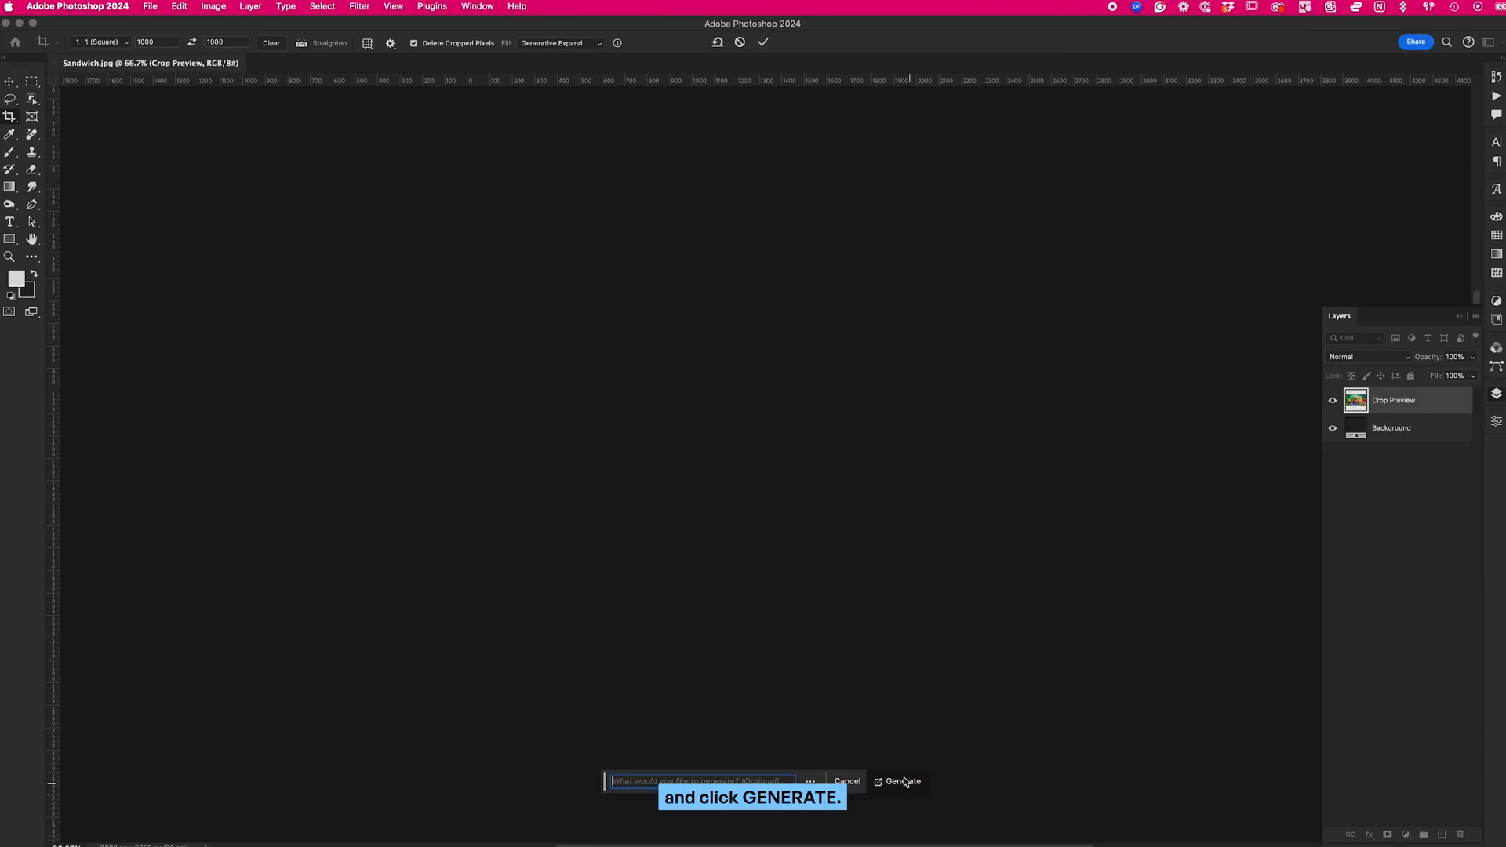
# Generatively expand the sandwich photo to 16:9 and apply the second of the generated variations.
pyautogui.click(900, 781)
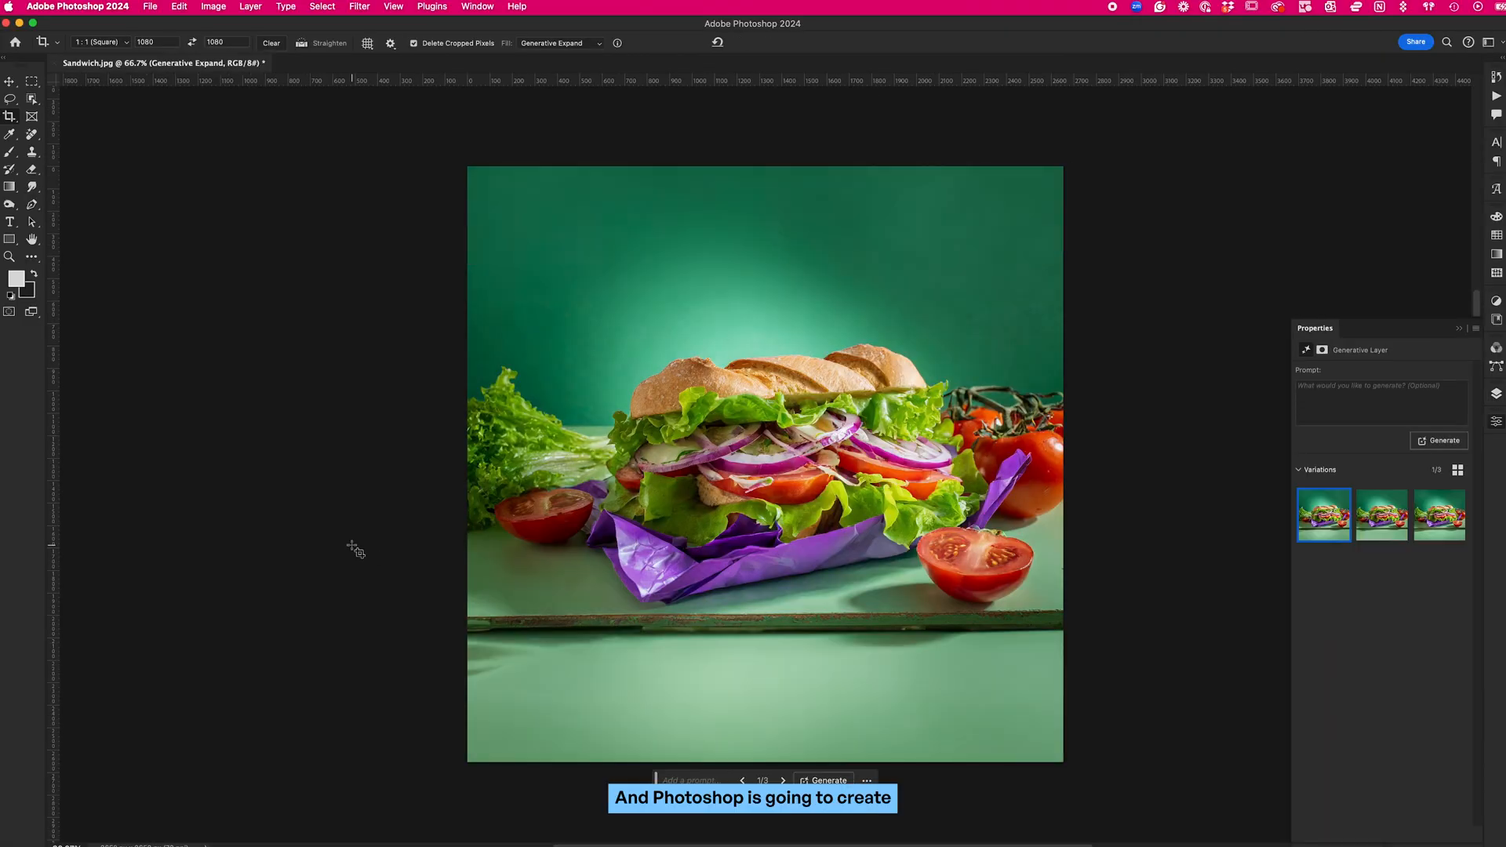
pyautogui.click(1380, 514)
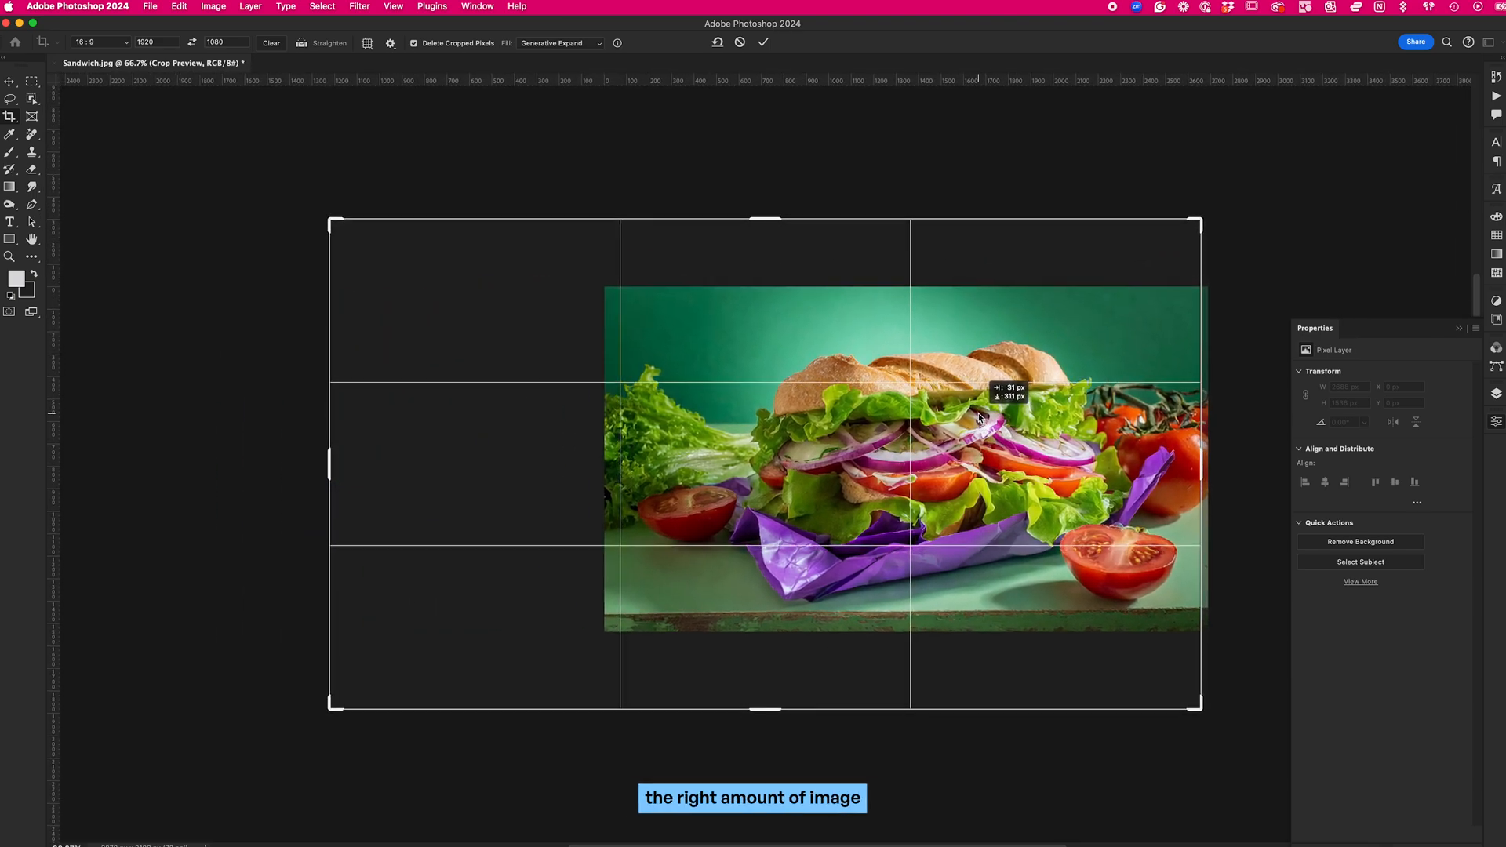
pyautogui.click(764, 41)
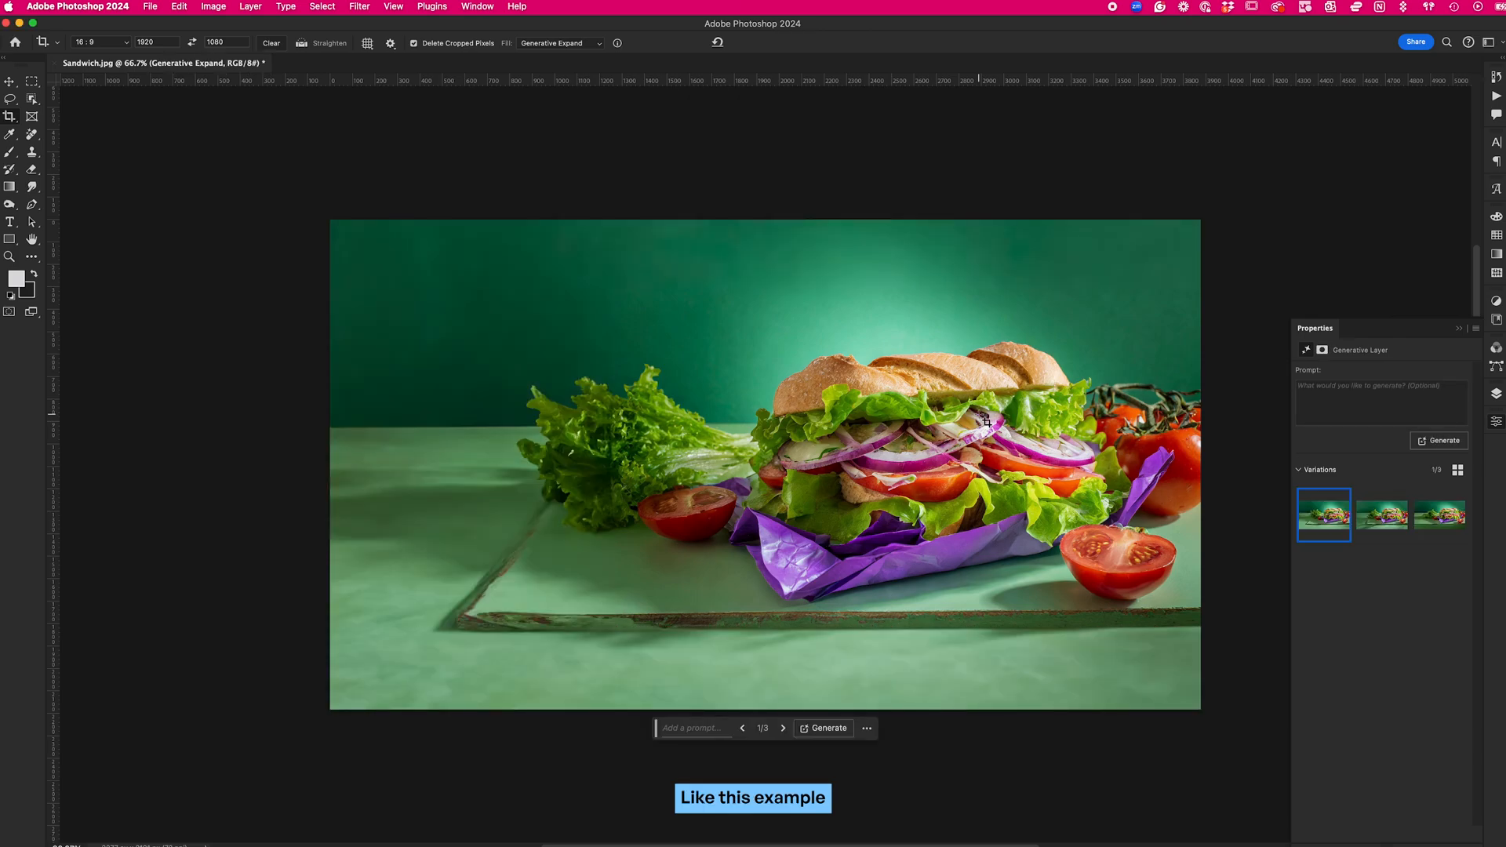
pyautogui.click(1380, 515)
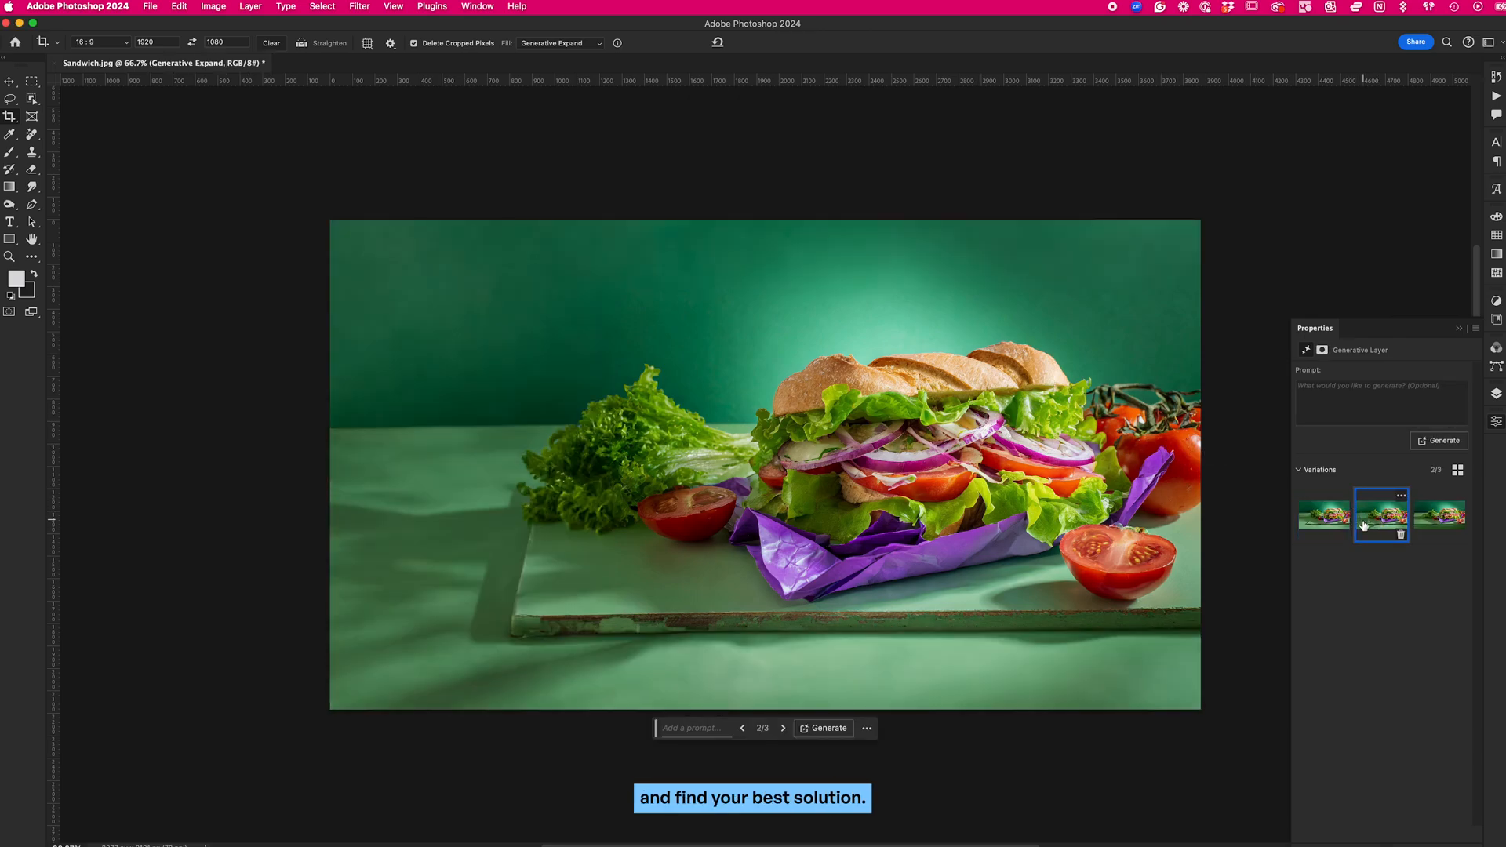
# Remove the lower-right tomato with Generative Fill and regenerate the strip along the board's front edge.
pyautogui.click(11, 97)
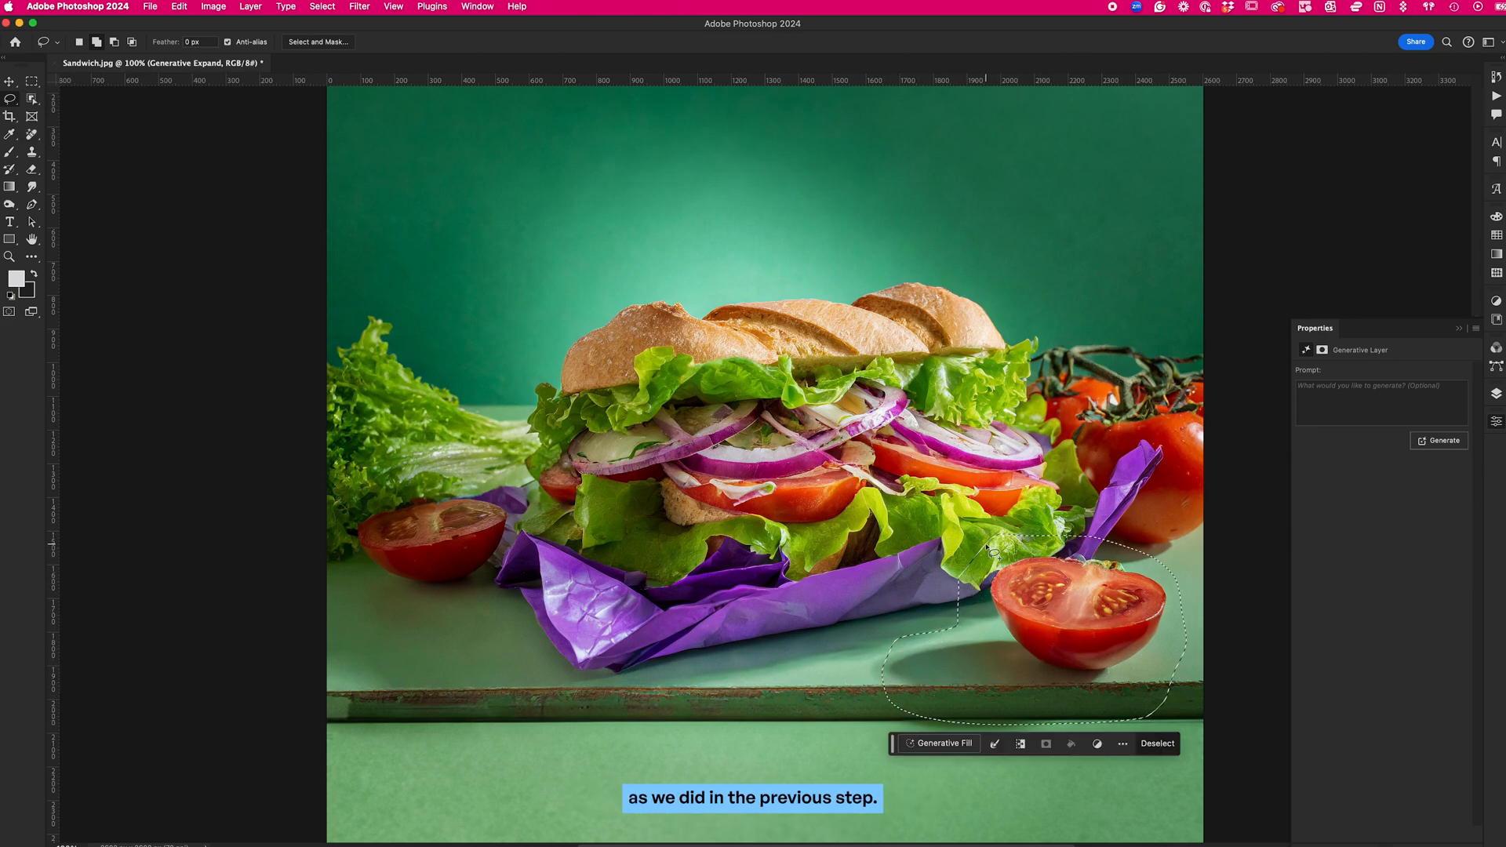
pyautogui.click(943, 742)
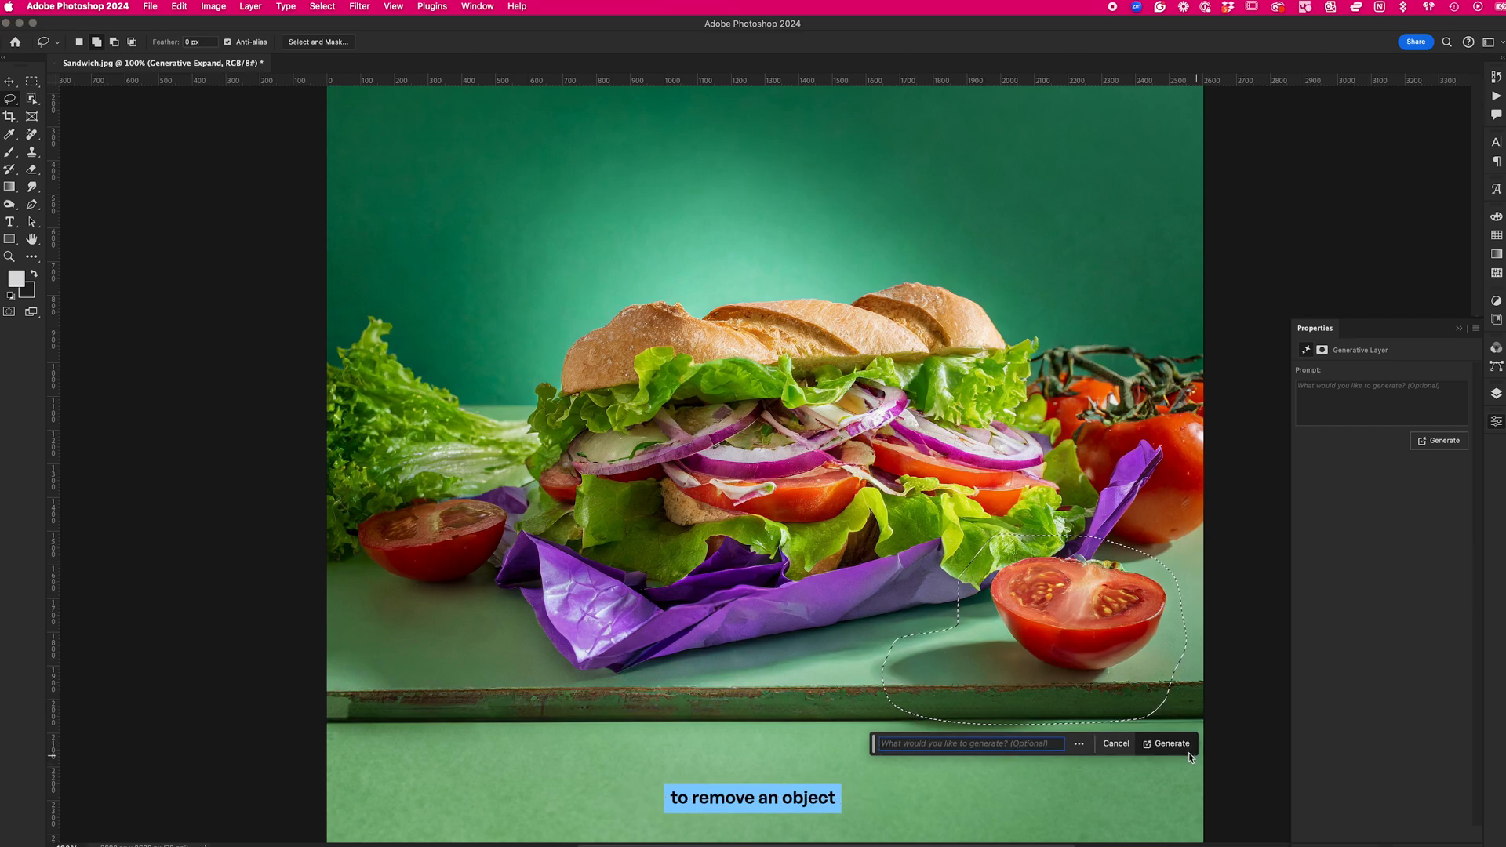
pyautogui.click(1170, 744)
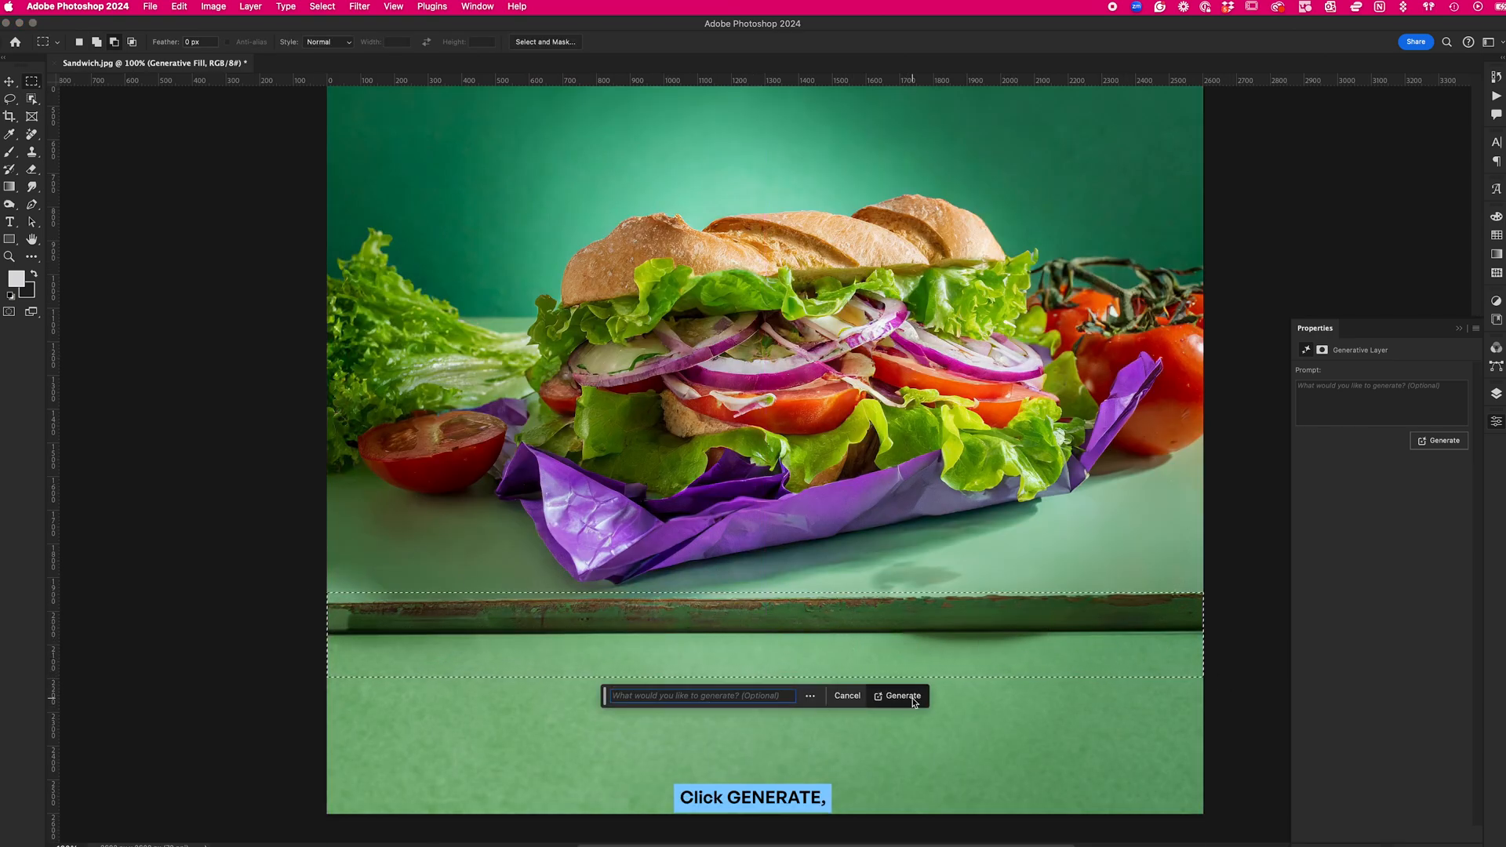
pyautogui.click(900, 695)
pyautogui.write('onion')
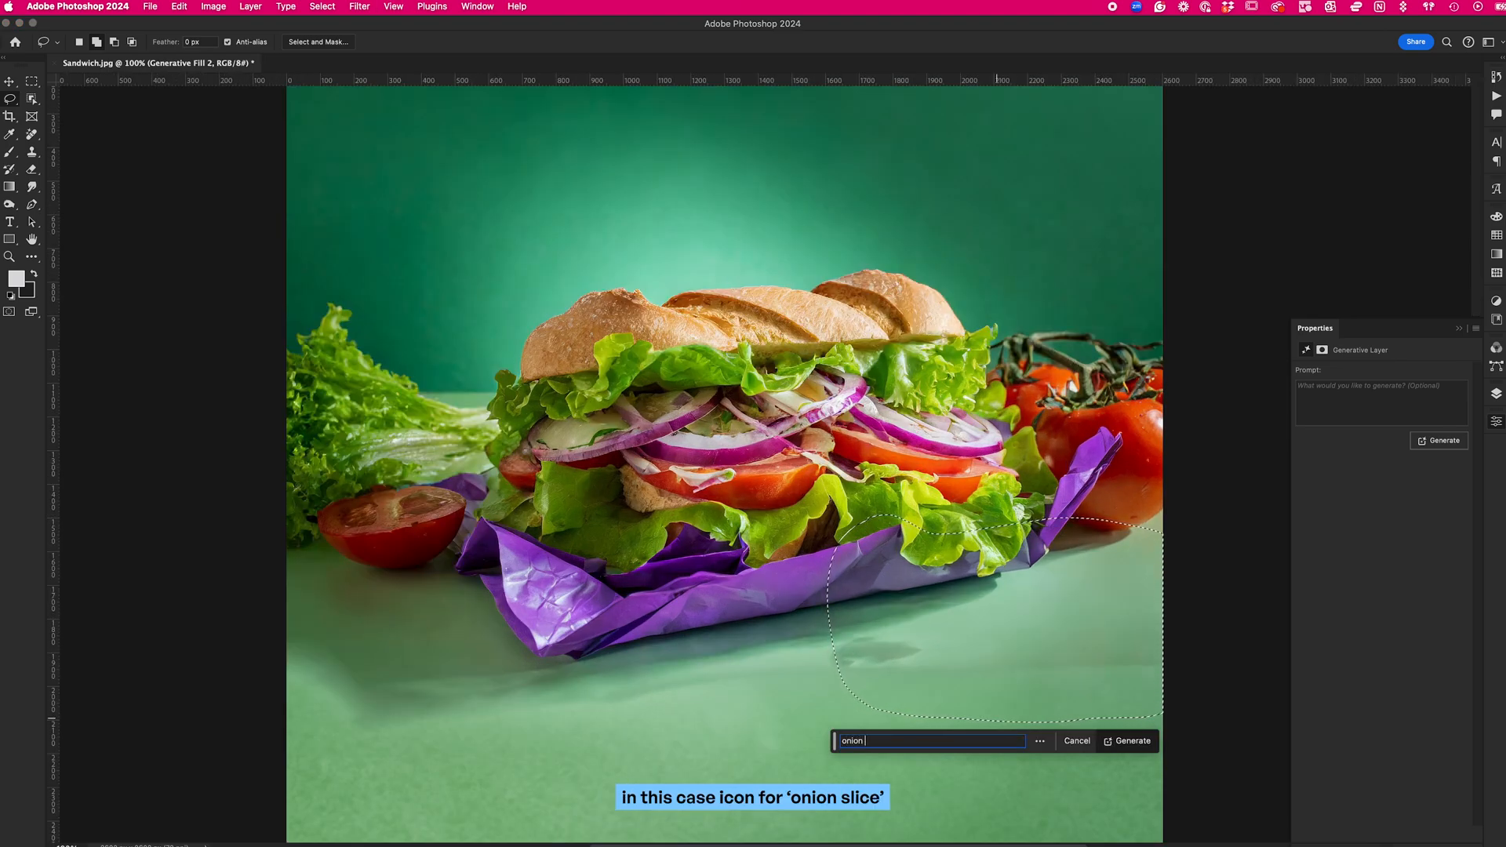
# Generate 'onion slices' on the lower-right table area and pick a variation.
pyautogui.write('slices')
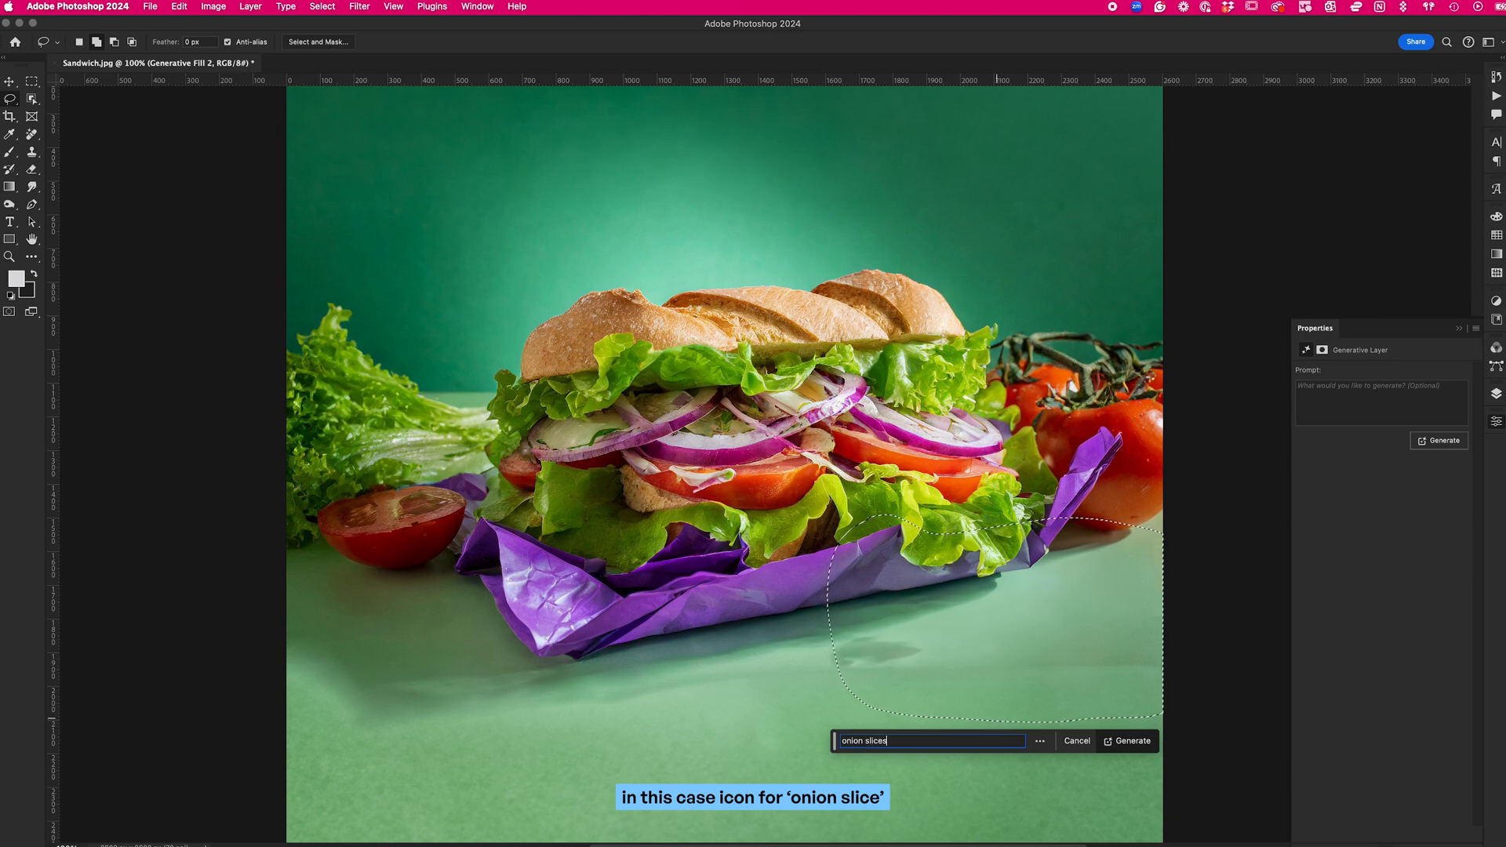
pyautogui.click(1131, 740)
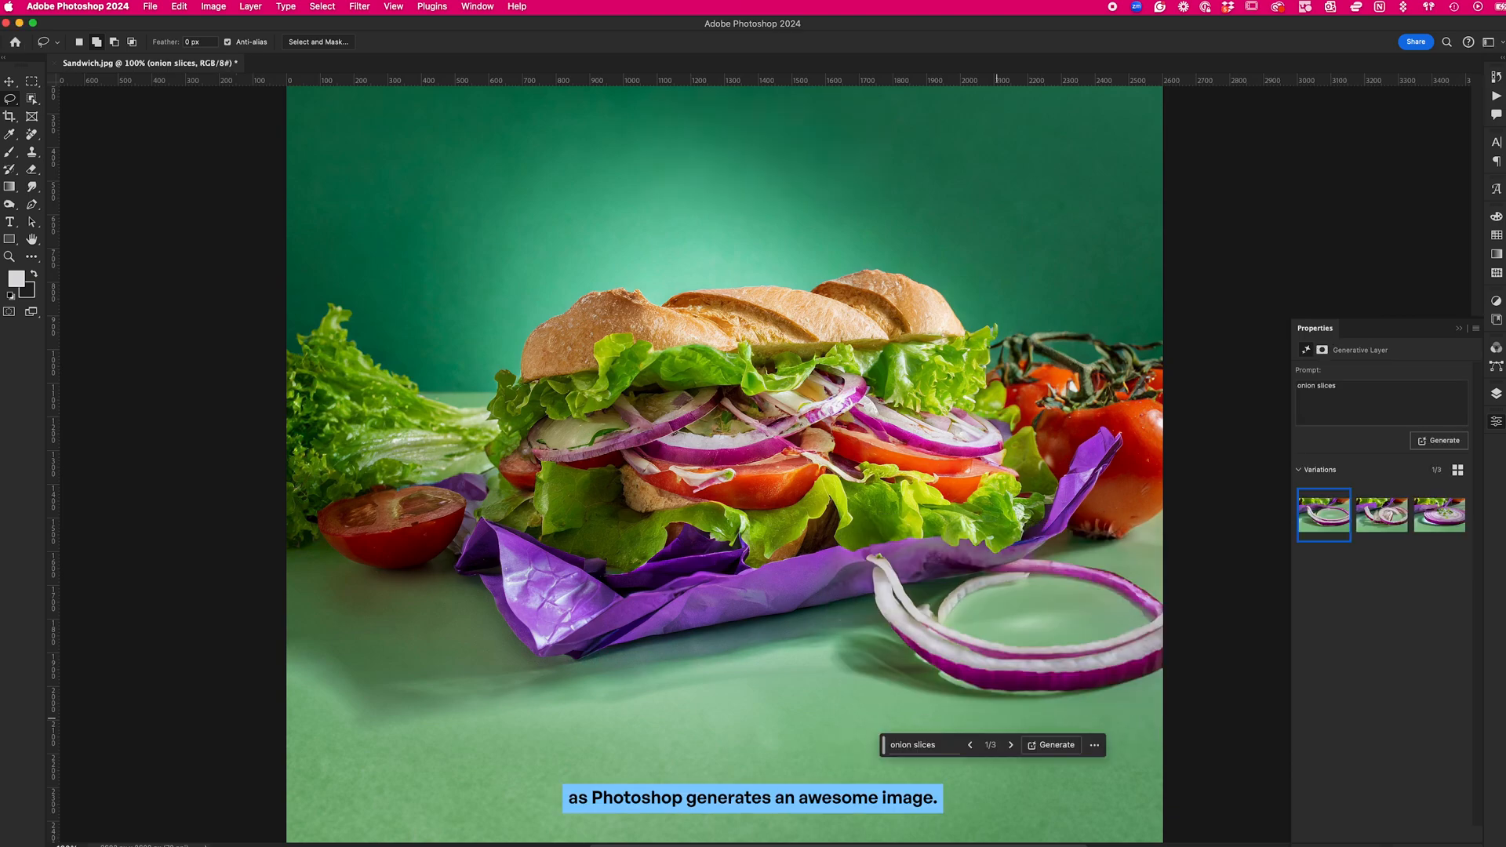
pyautogui.click(1380, 513)
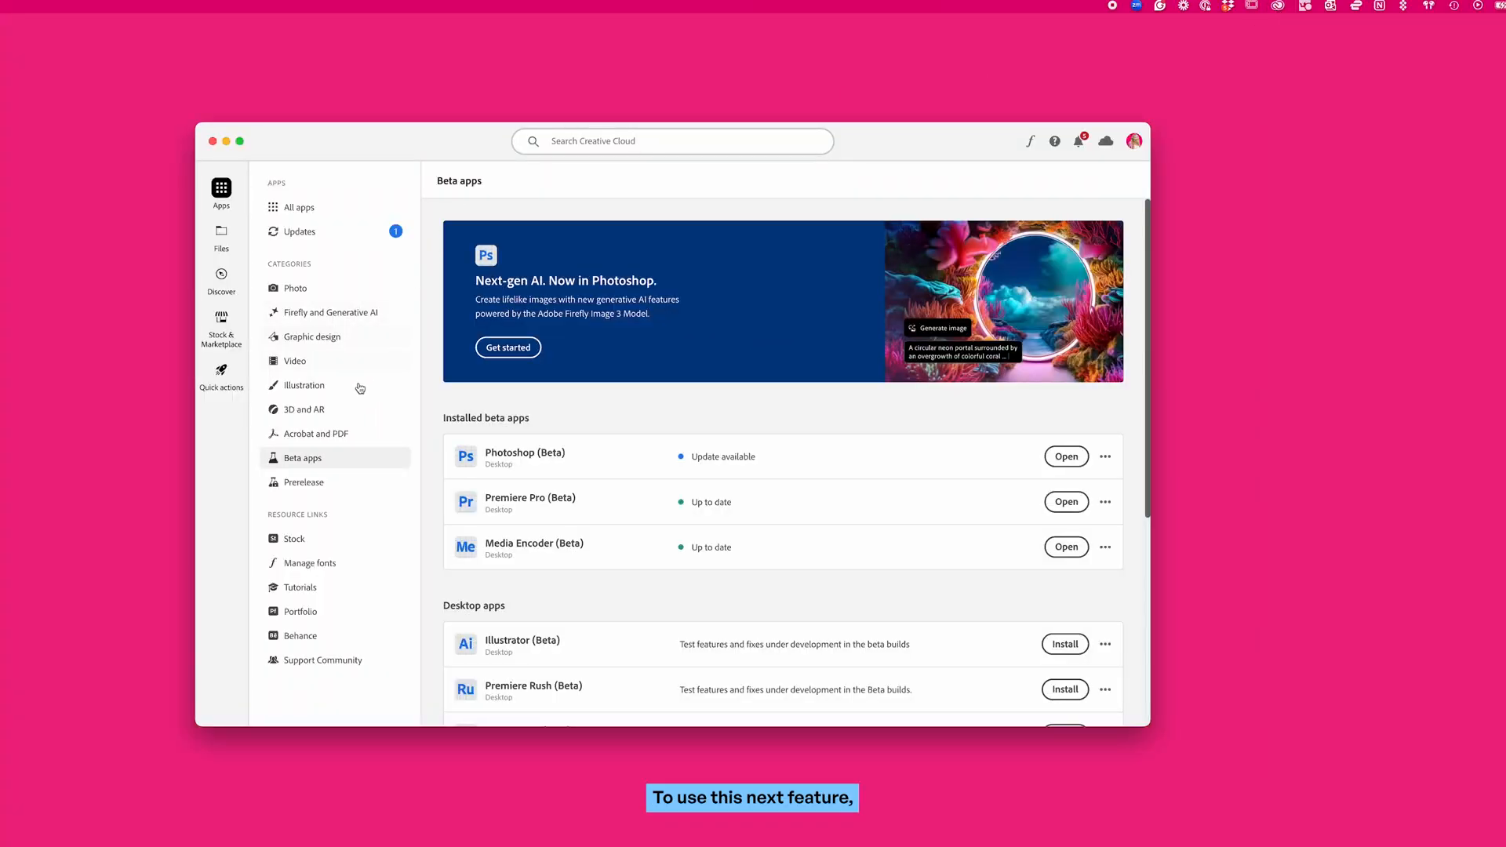
# List the installed Beta apps in Creative Cloud and launch Photoshop (Beta).
pyautogui.click(298, 207)
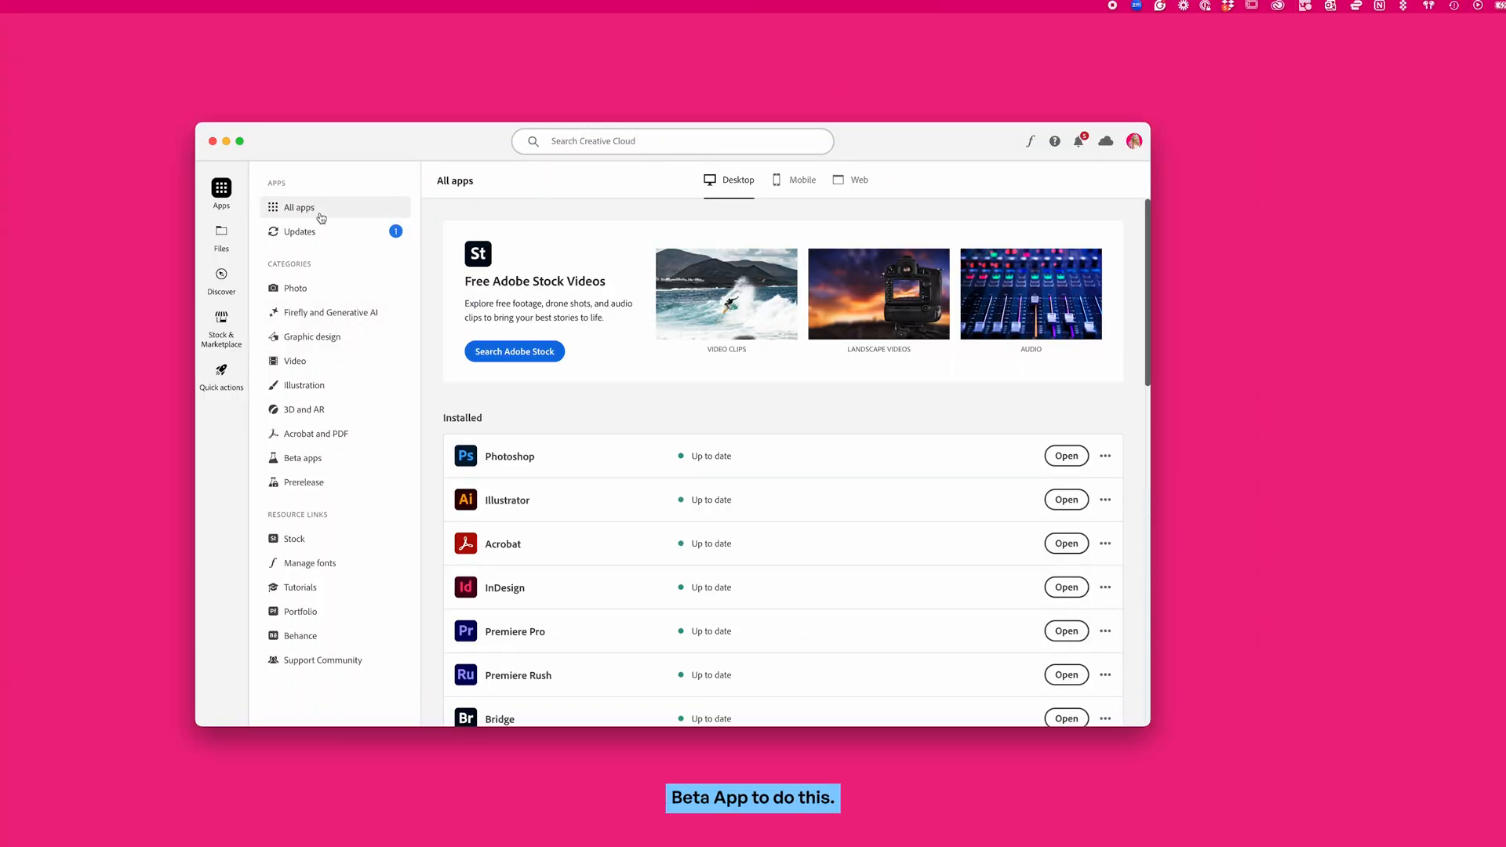
pyautogui.click(303, 456)
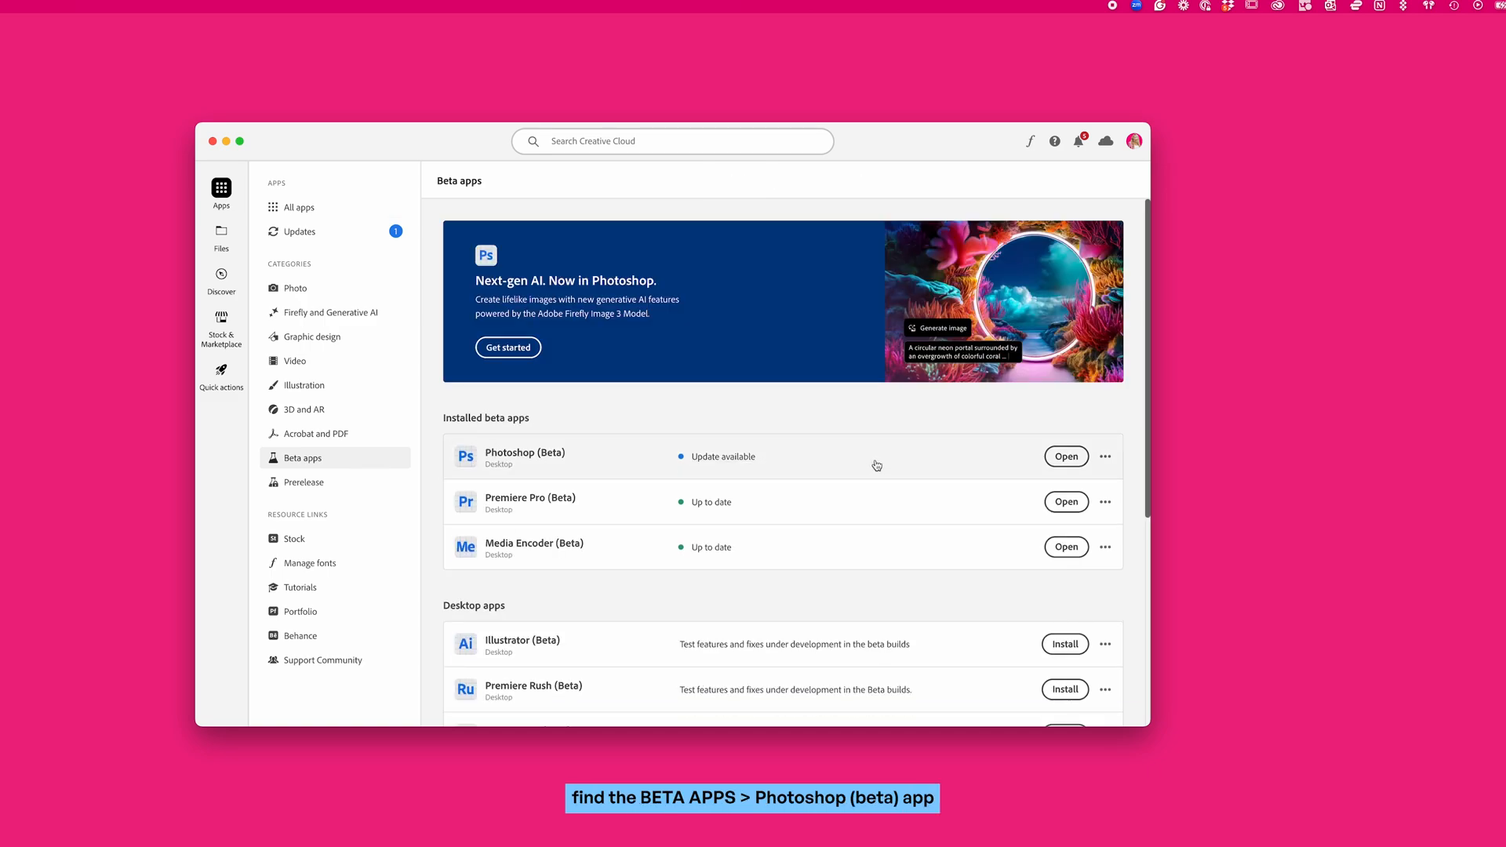
pyautogui.click(1065, 457)
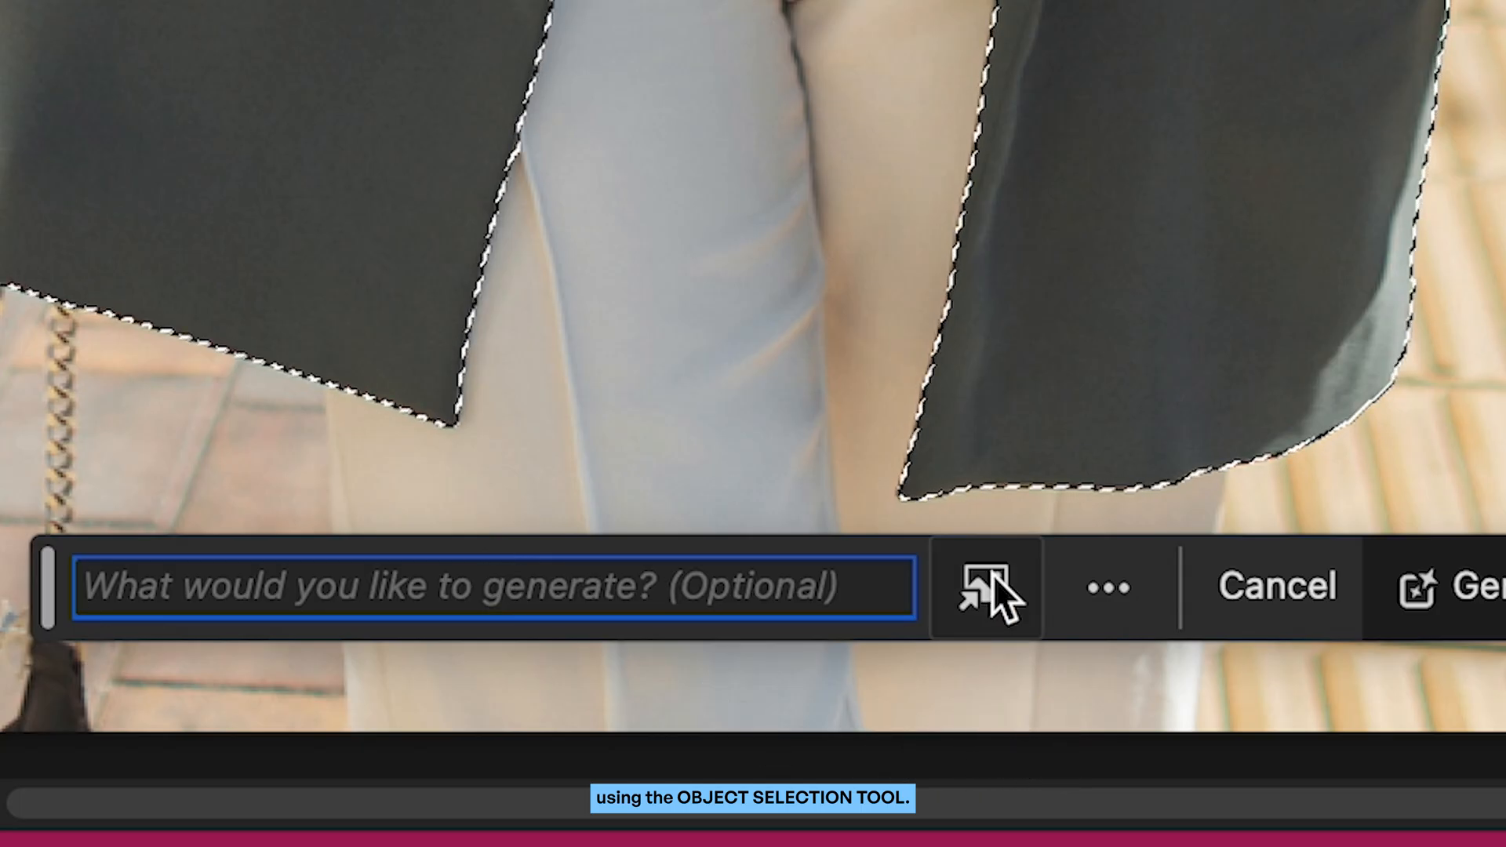
# Generate a fluffy brown fur jacket over the blazer using a reference image and choose the second variation.
pyautogui.click(983, 587)
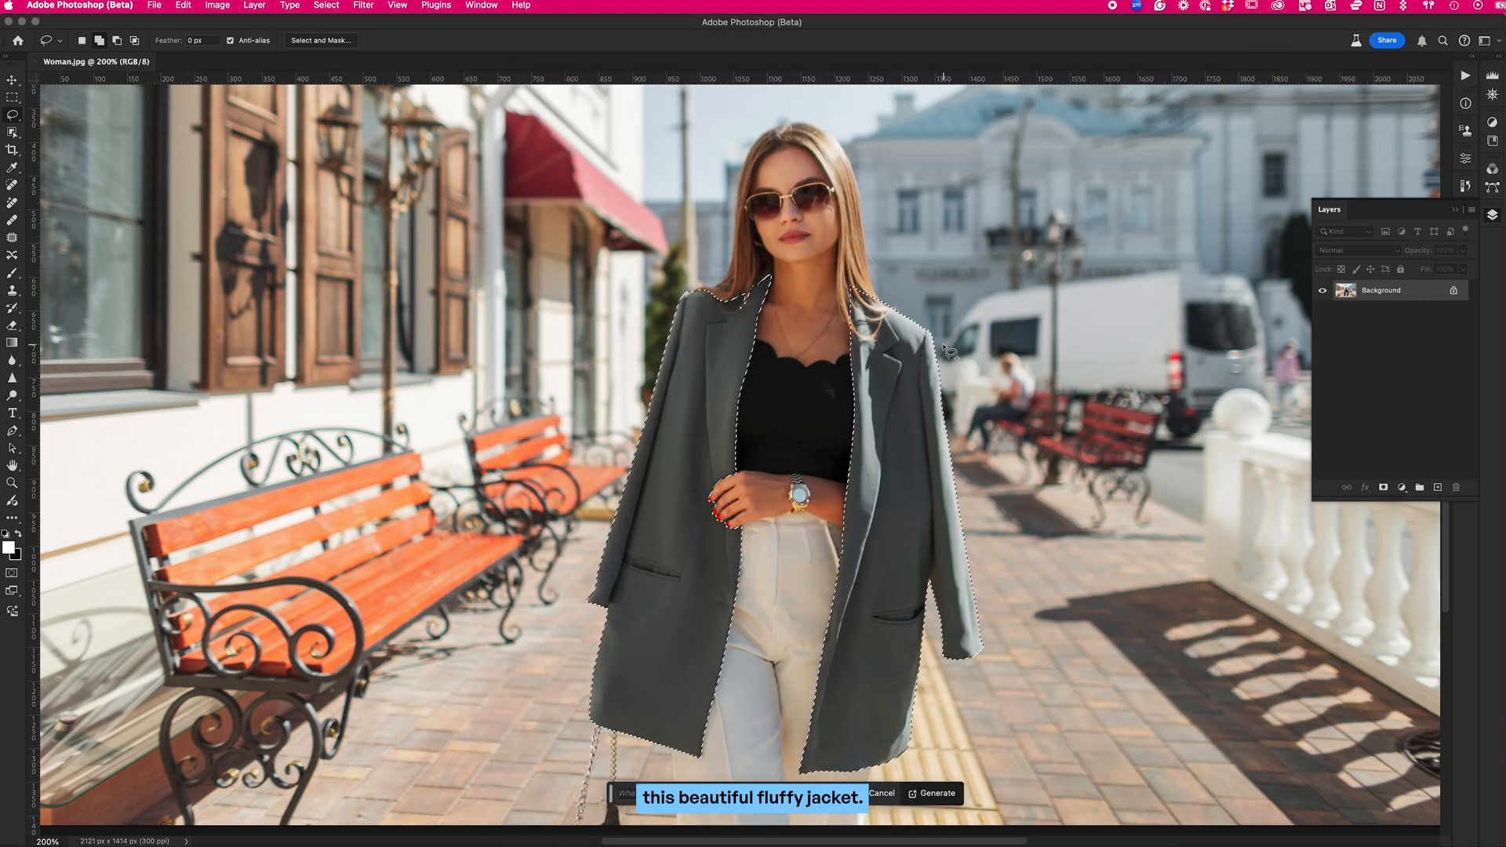
pyautogui.click(932, 793)
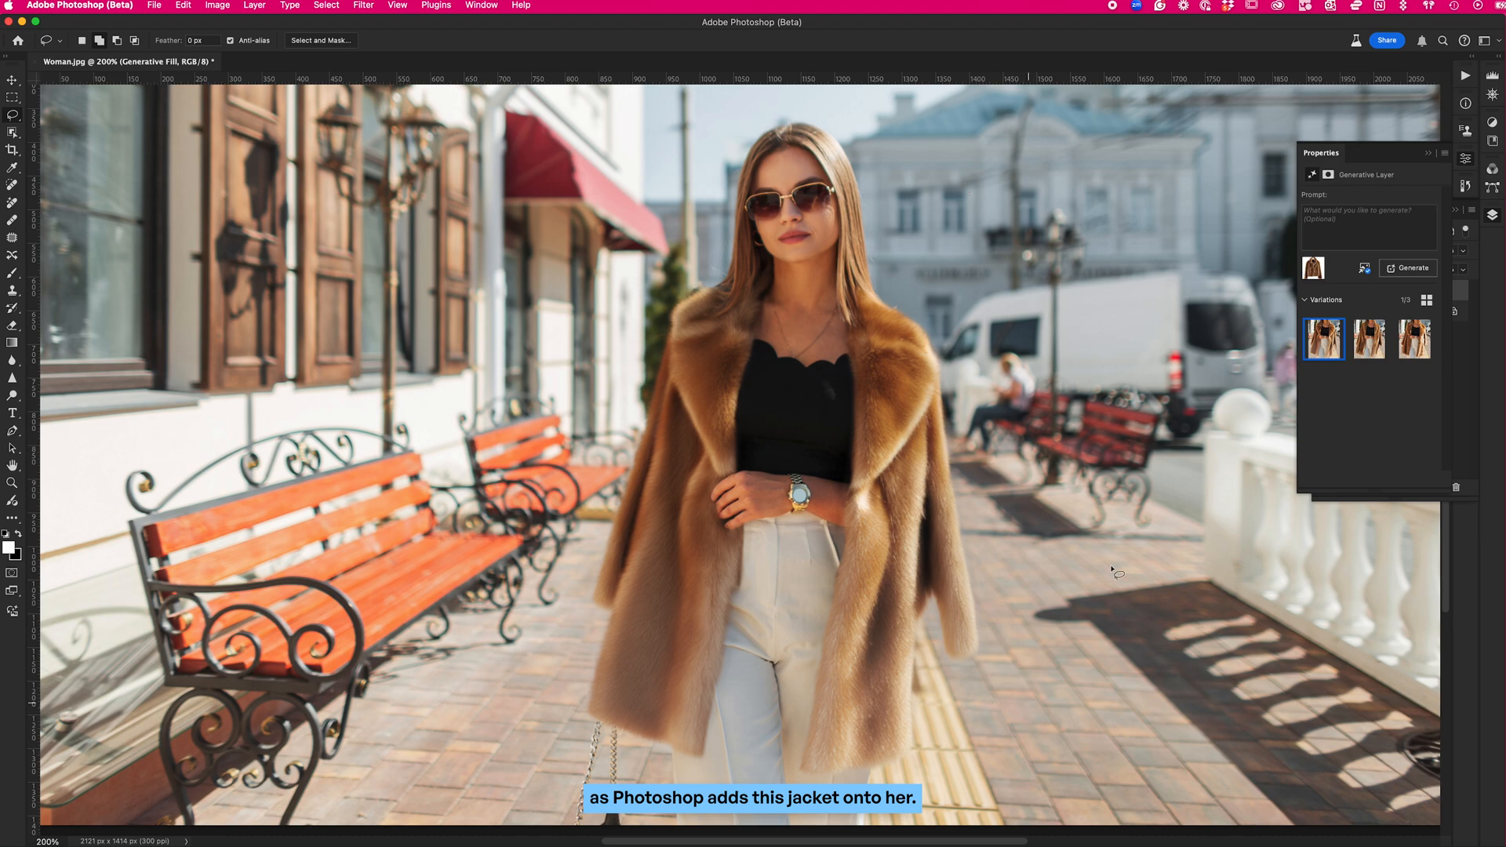
pyautogui.click(1367, 339)
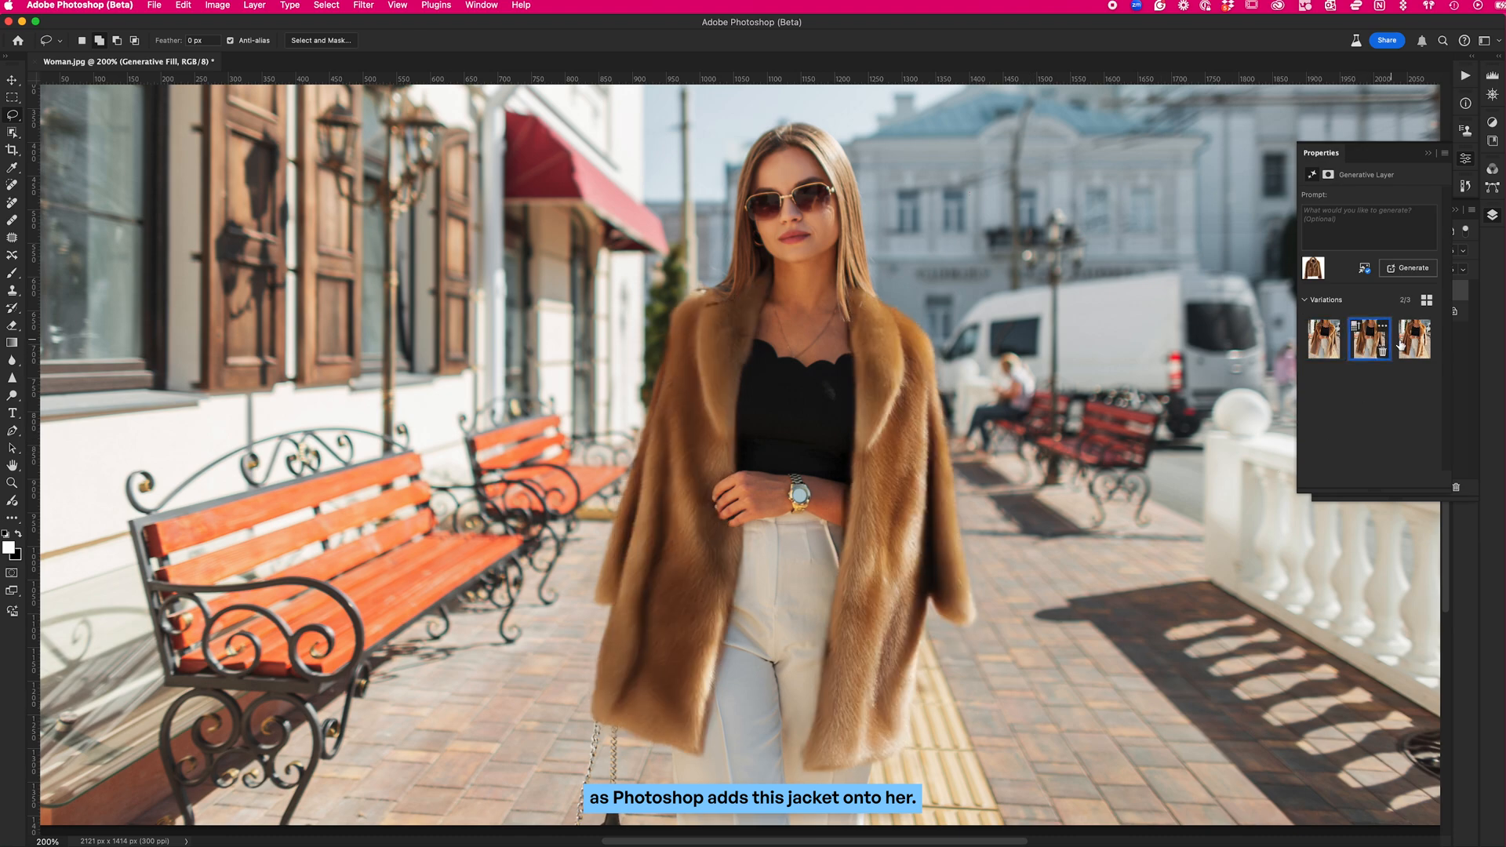
pyautogui.click(1408, 269)
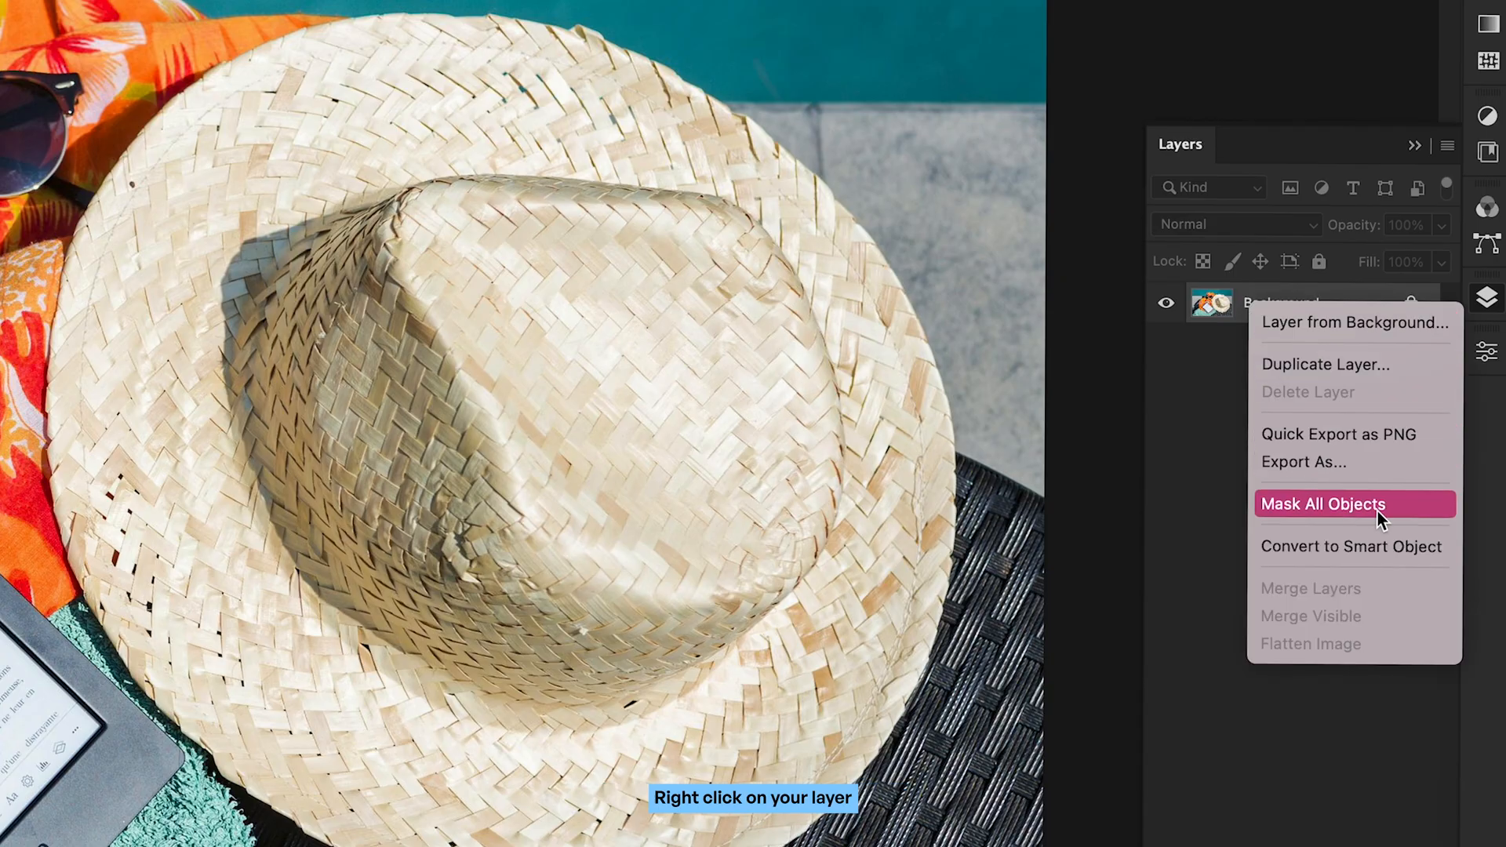
# Mask all objects in the poolside photo and add an adjustment to a masked object.
pyautogui.click(1322, 504)
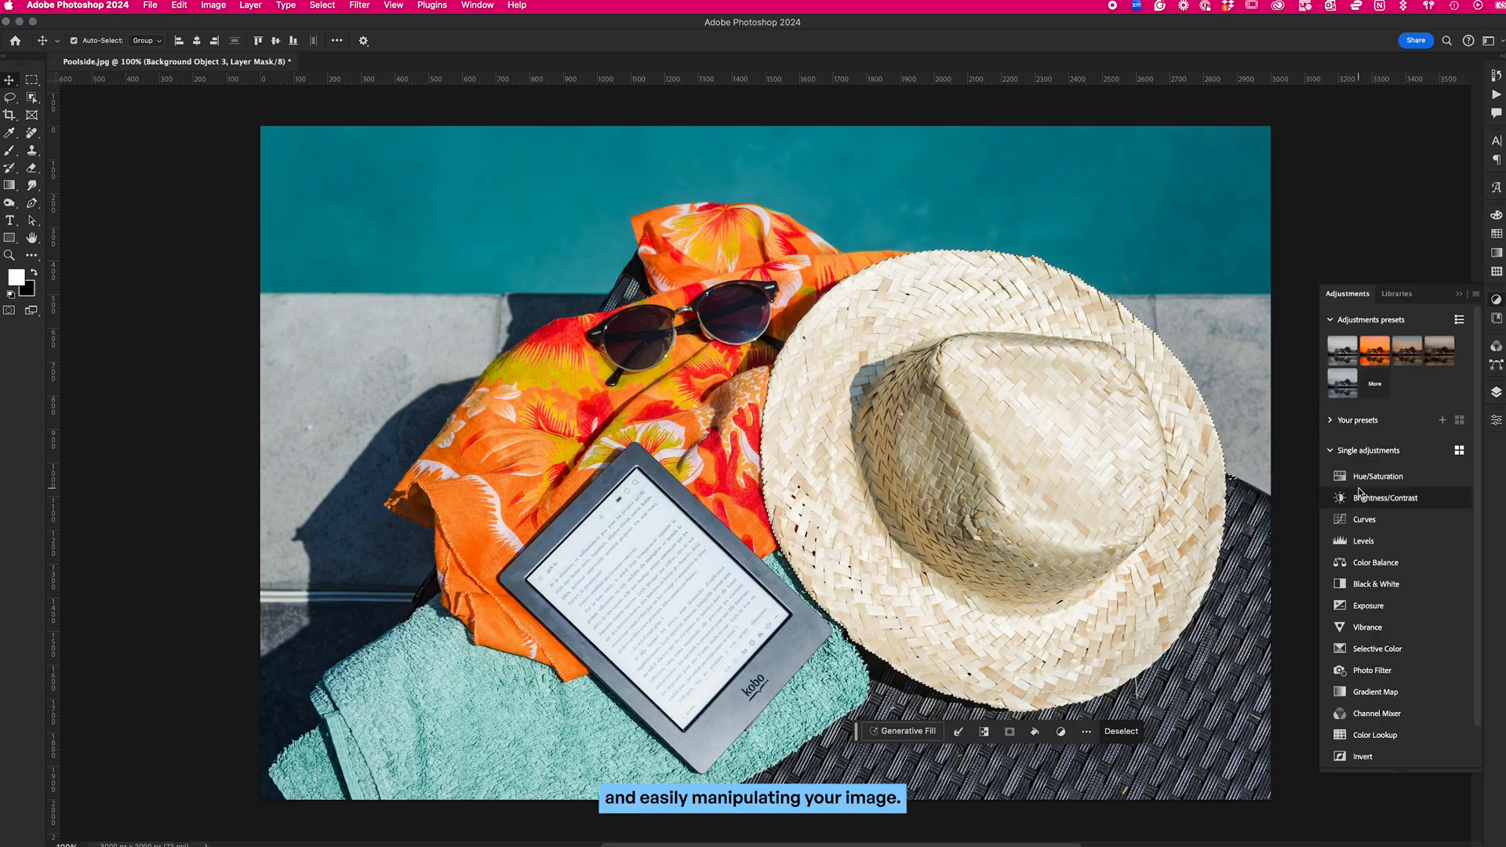
pyautogui.click(1379, 476)
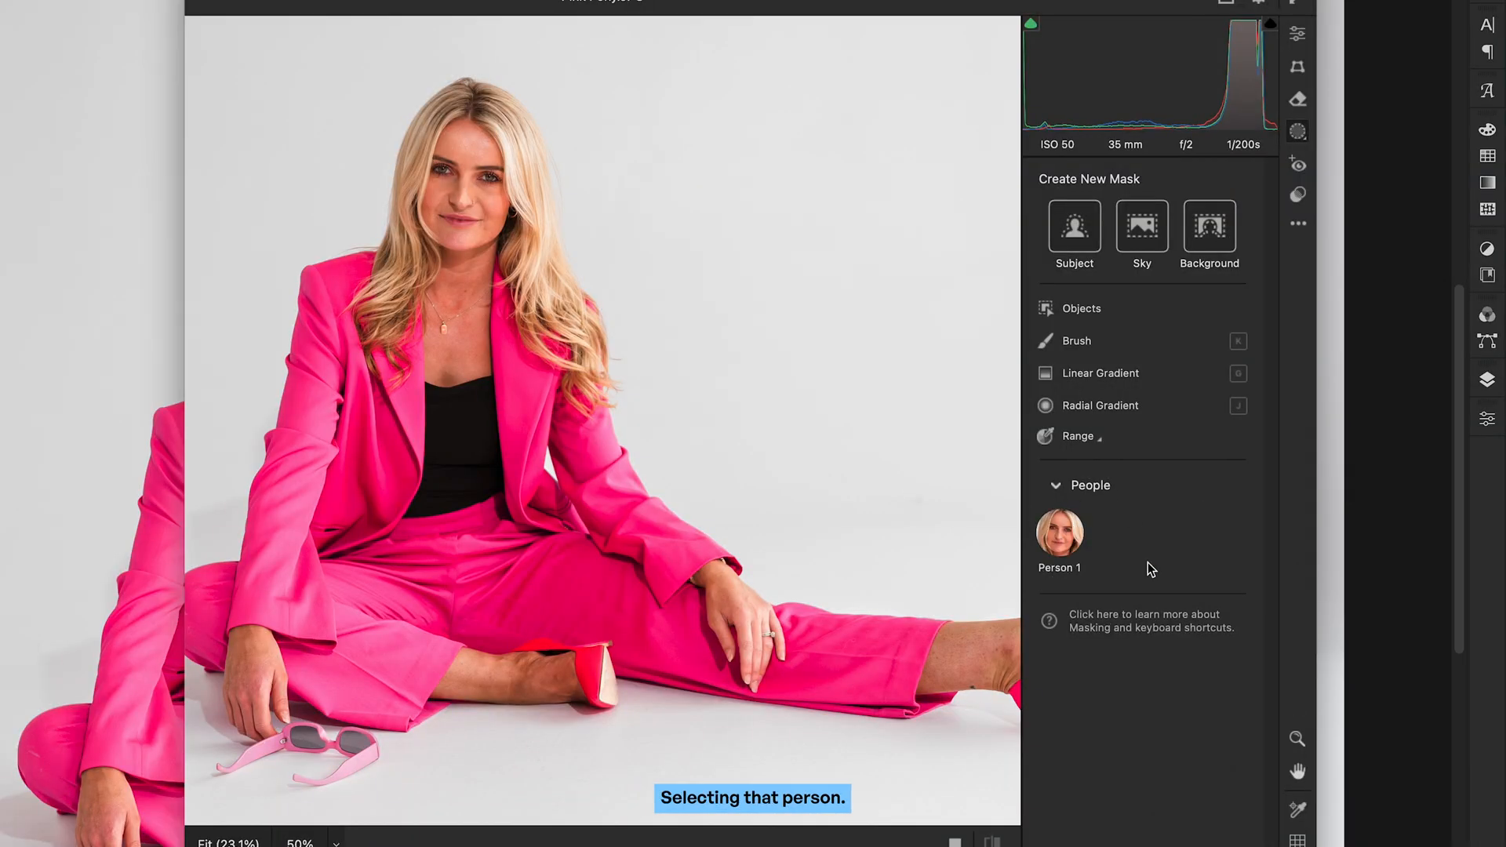
# Select Person 1 and create a hair-only mask for the woman in Camera Raw.
pyautogui.click(1059, 528)
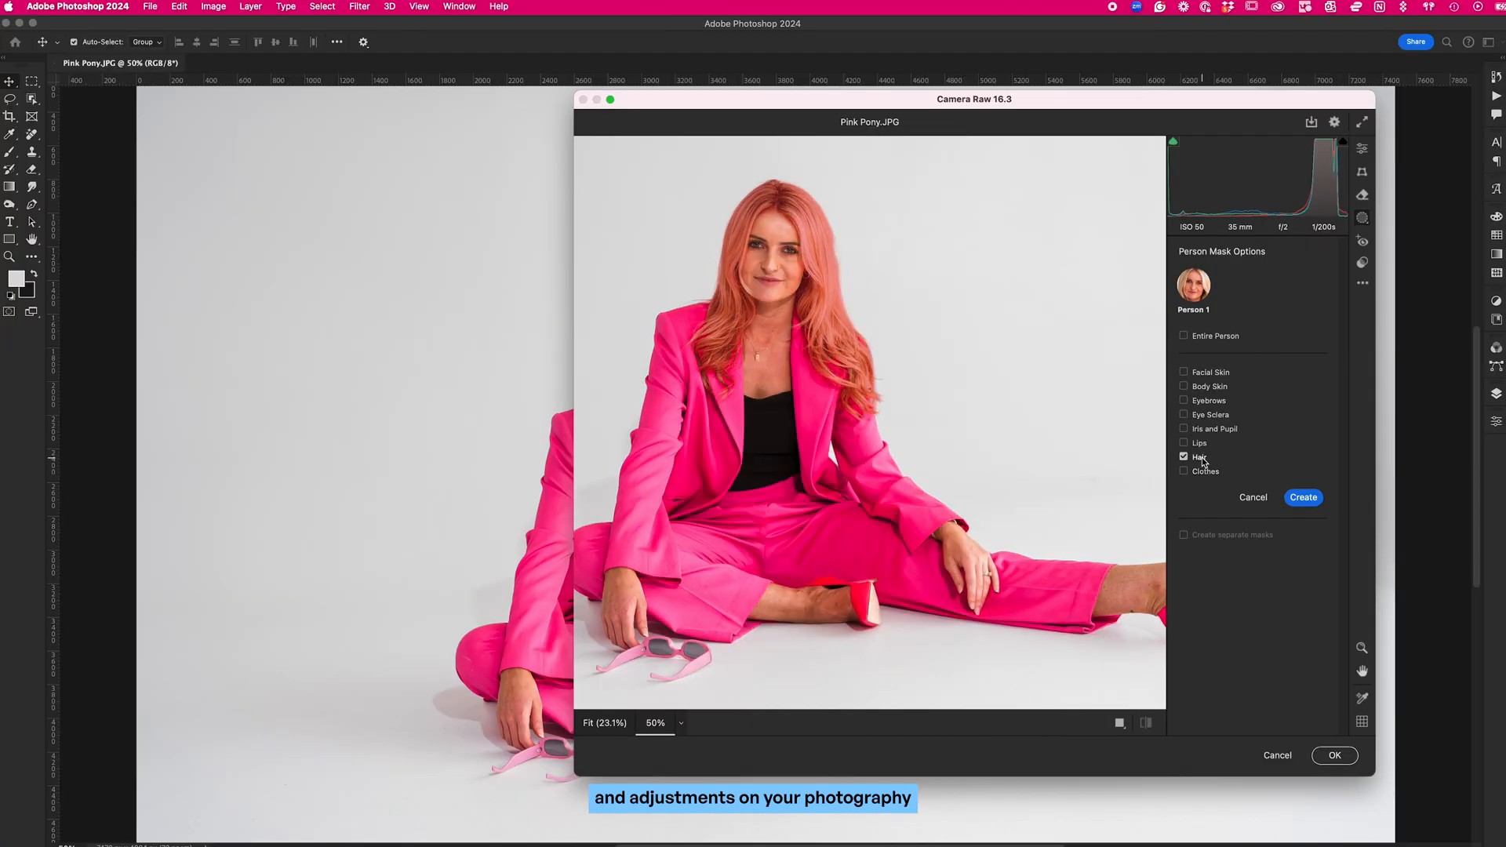
pyautogui.click(1301, 497)
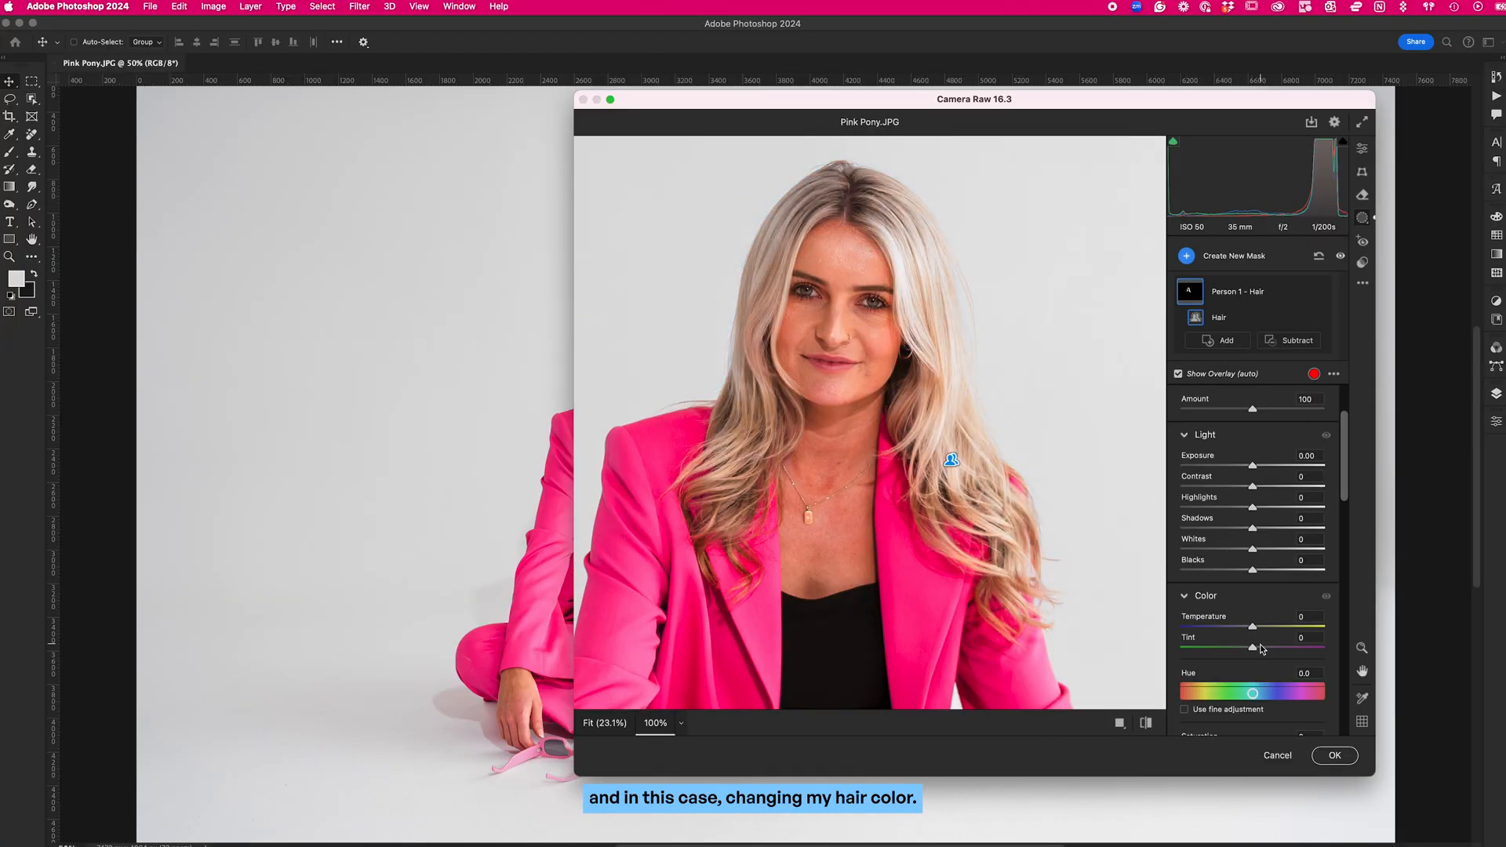